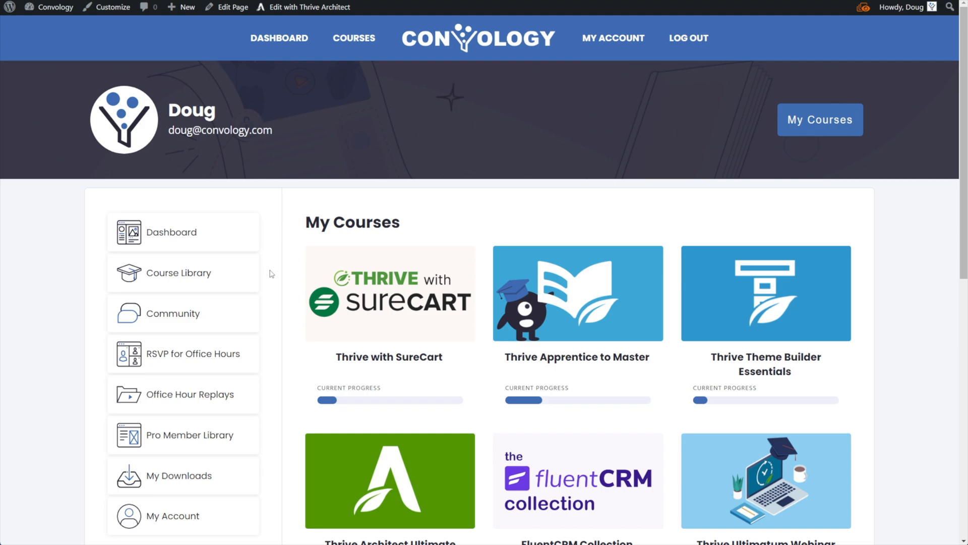
pyautogui.moveTo(301, 240)
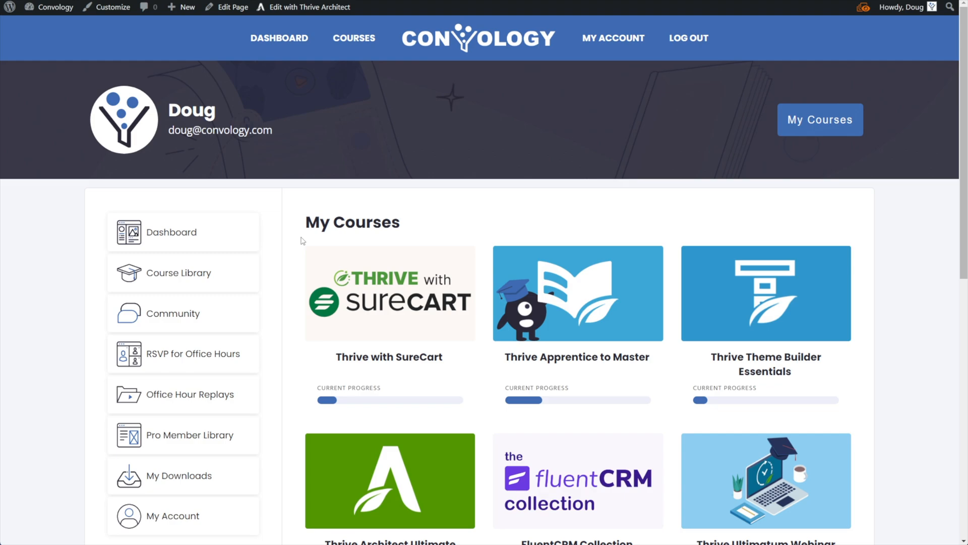
pyautogui.moveTo(271, 223)
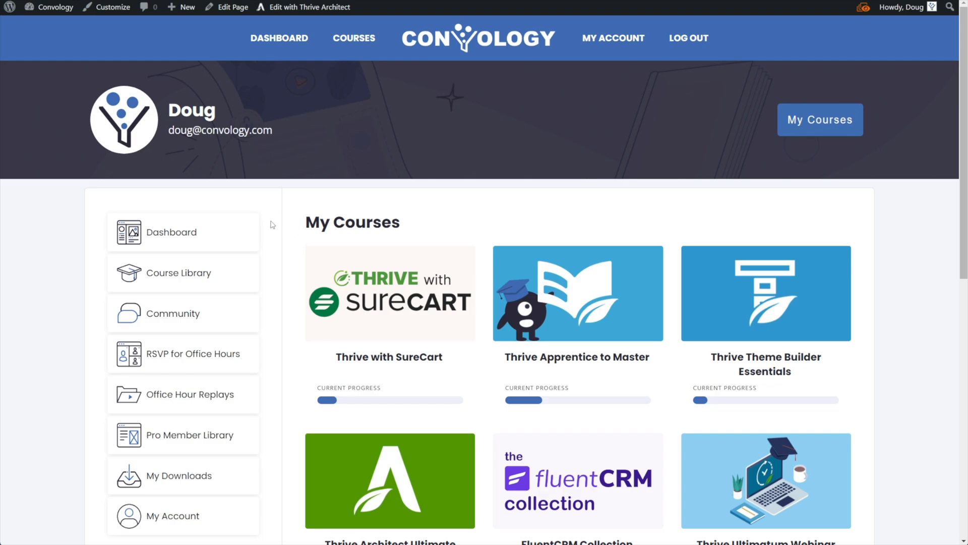
pyautogui.moveTo(432, 156)
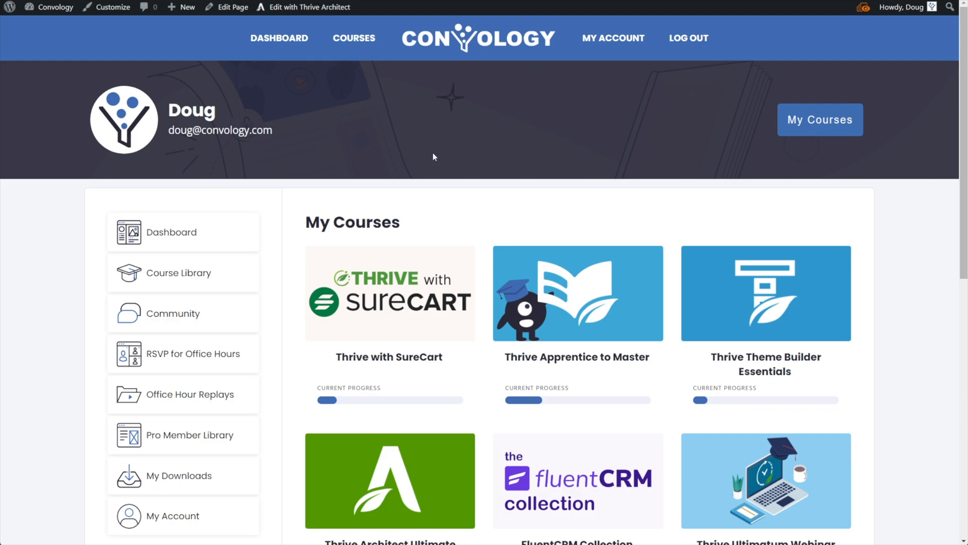
pyautogui.moveTo(433, 178)
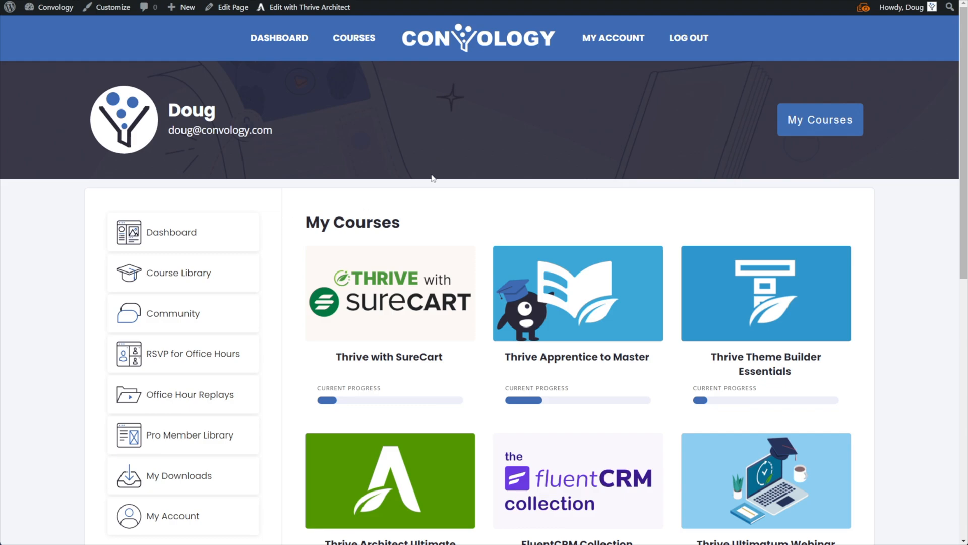
pyautogui.moveTo(603, 221)
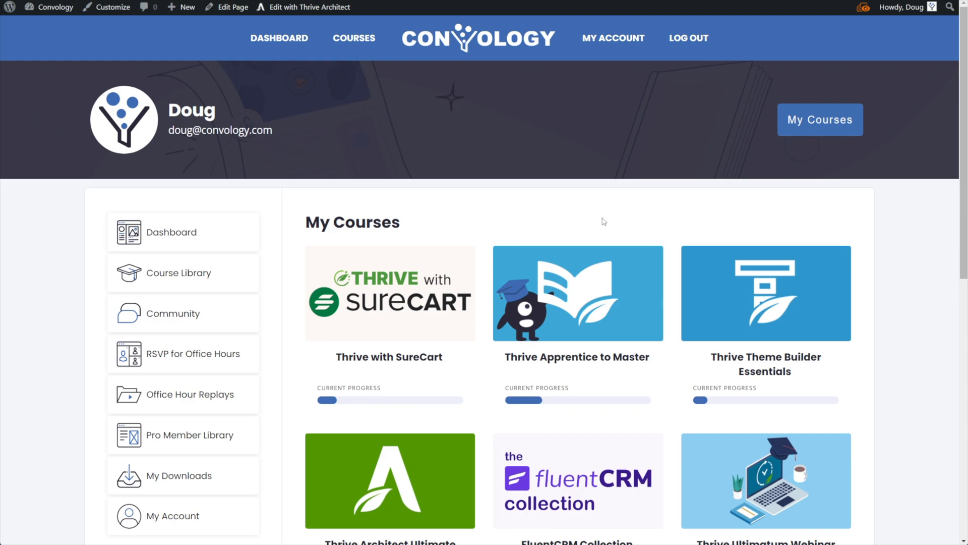
pyautogui.moveTo(387, 178)
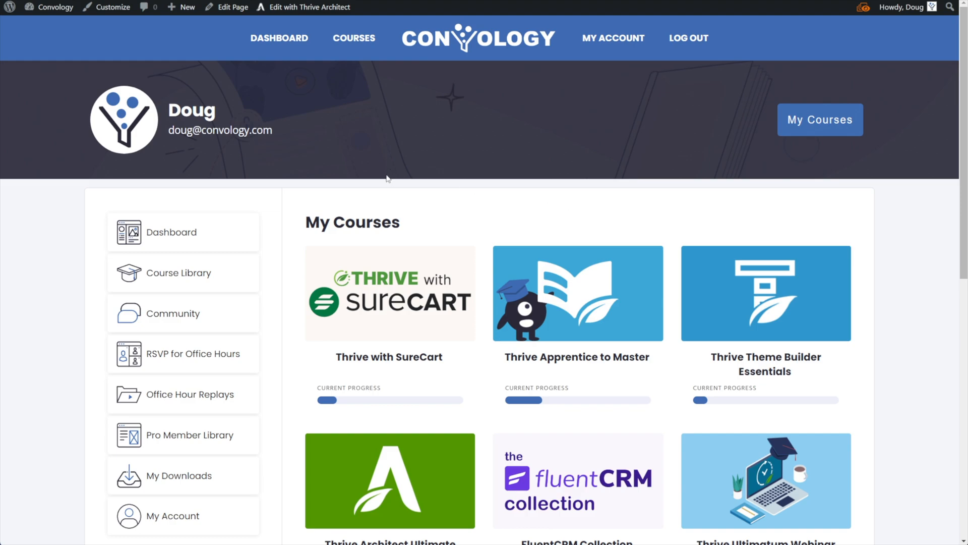
pyautogui.moveTo(410, 176)
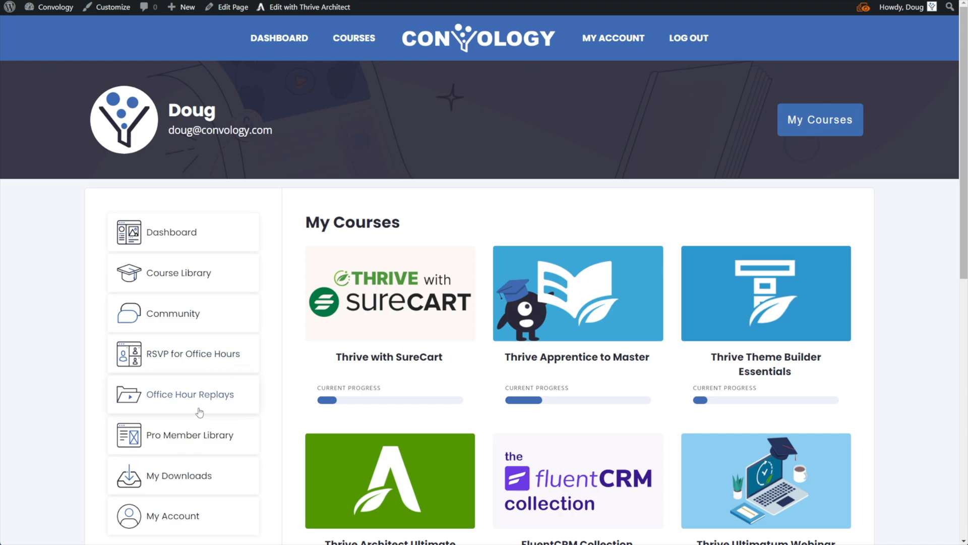
pyautogui.moveTo(300, 306)
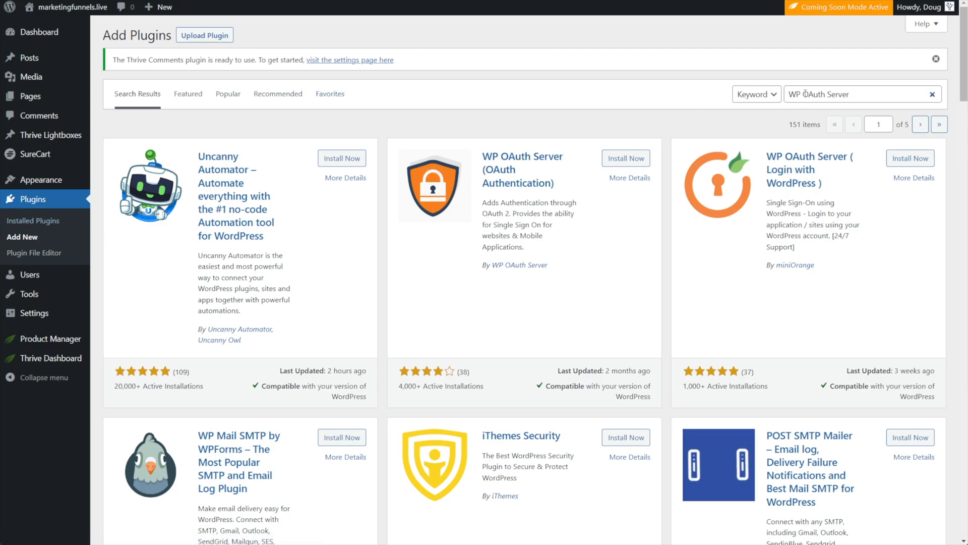
# Search 'WP OAuth Server', install the WP OAuth Server plugin and activate it
pyautogui.tripleClick(858, 93)
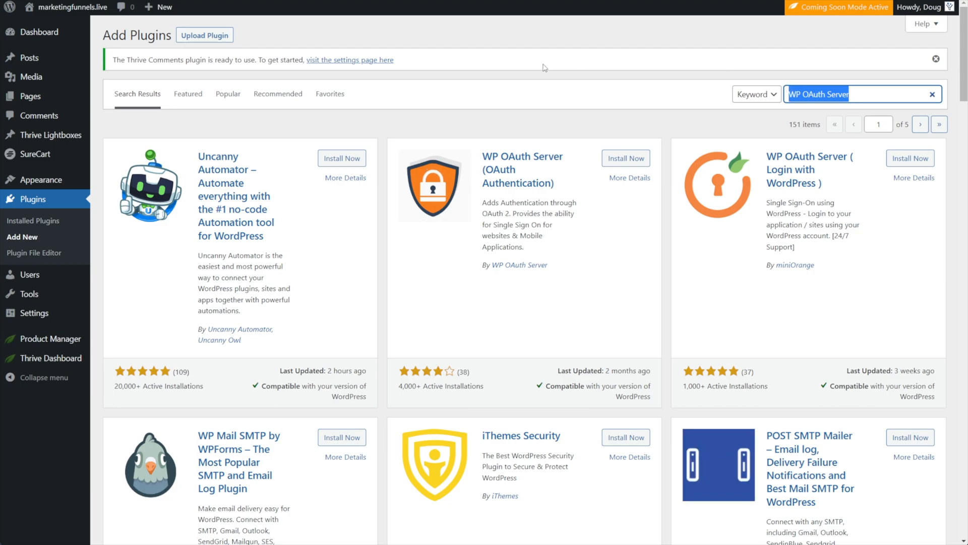
pyautogui.moveTo(524, 152)
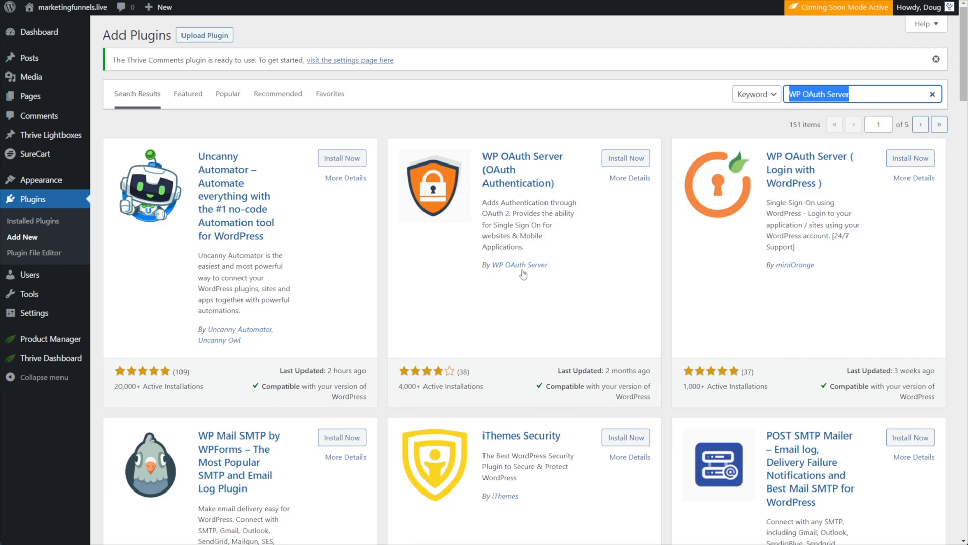
pyautogui.click(625, 158)
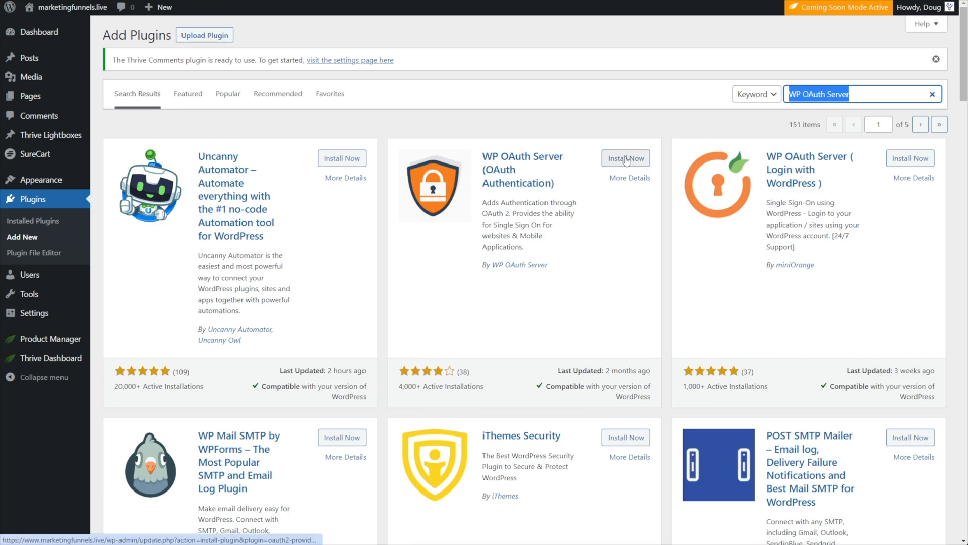
pyautogui.click(625, 159)
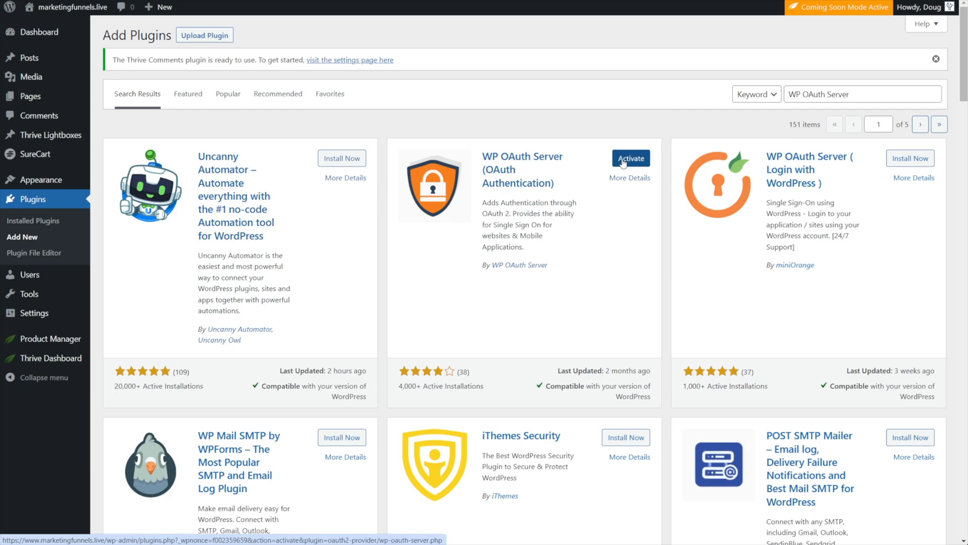
pyautogui.click(630, 159)
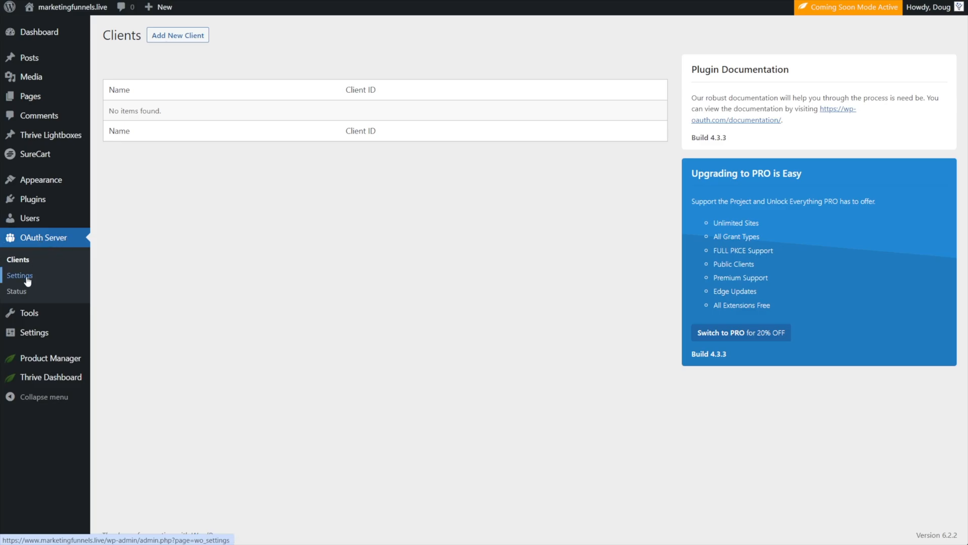
# Enable OAuth Server in its settings, save changes, and return to the Clients list
pyautogui.click(19, 276)
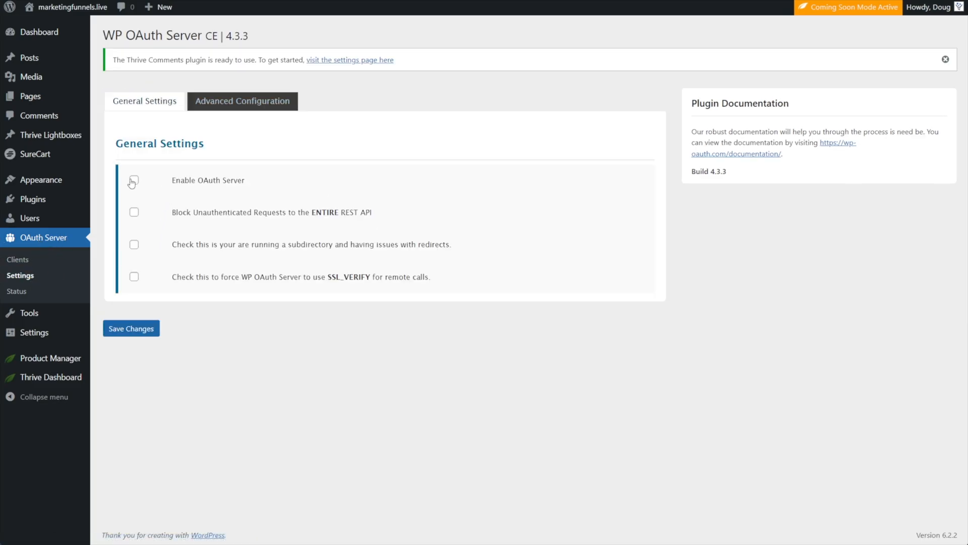
pyautogui.click(134, 180)
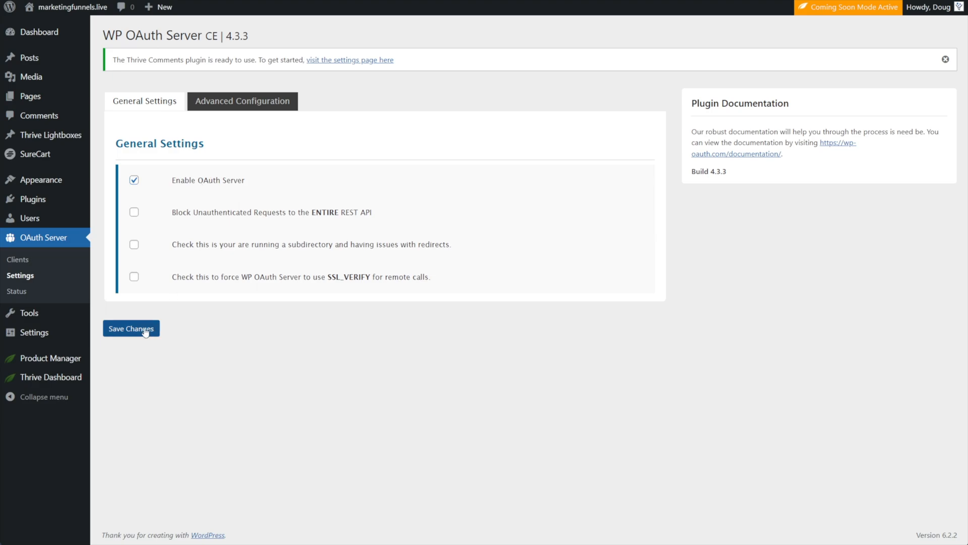
pyautogui.click(131, 328)
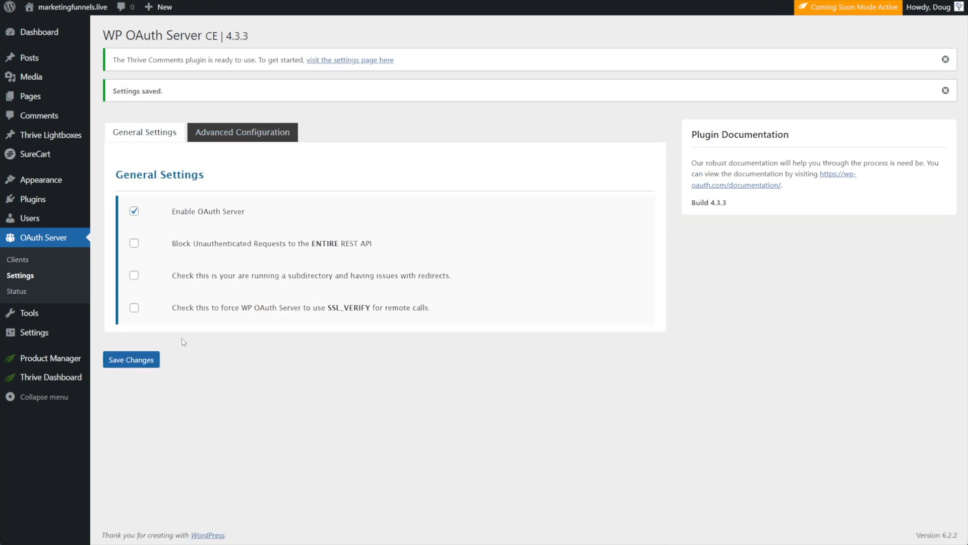
pyautogui.click(18, 259)
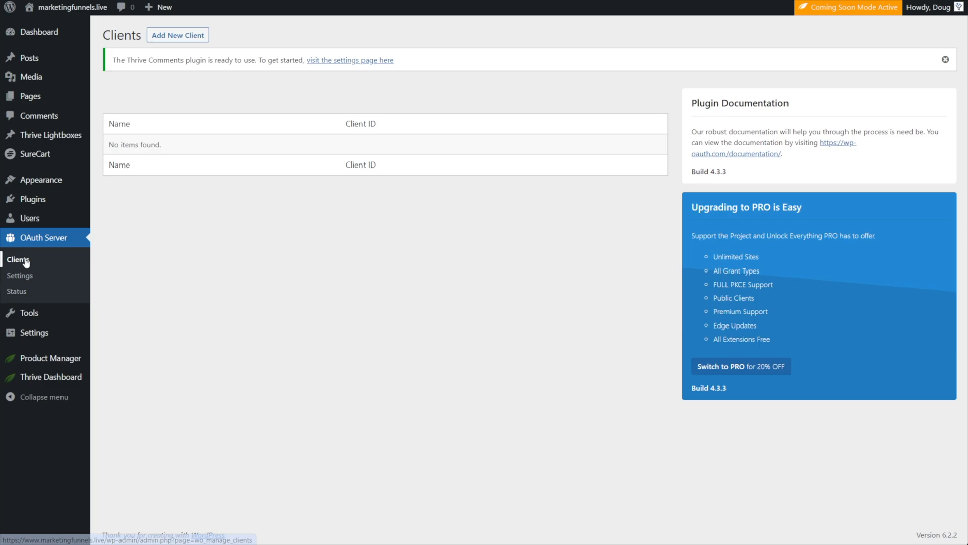
# Add a new OAuth client and name it 'Circle'
pyautogui.click(178, 34)
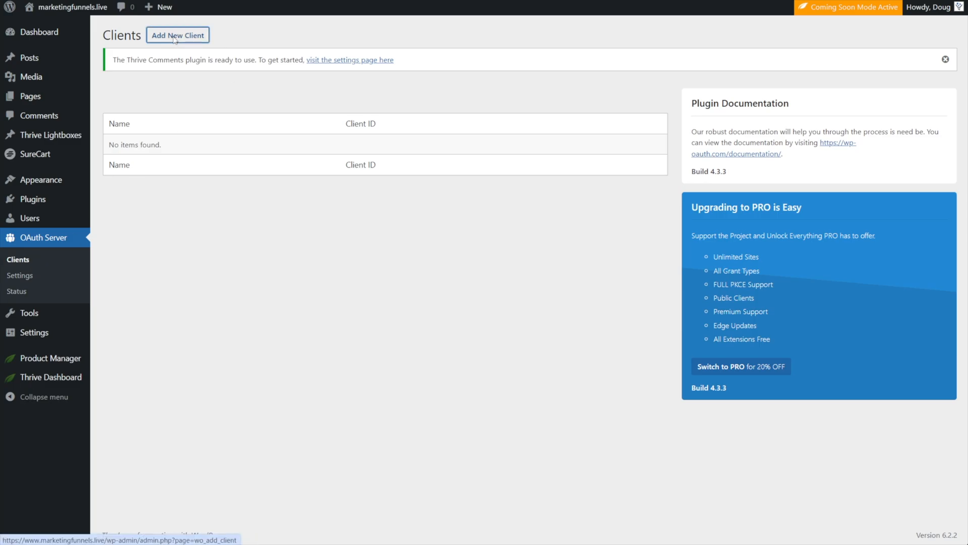
pyautogui.click(178, 34)
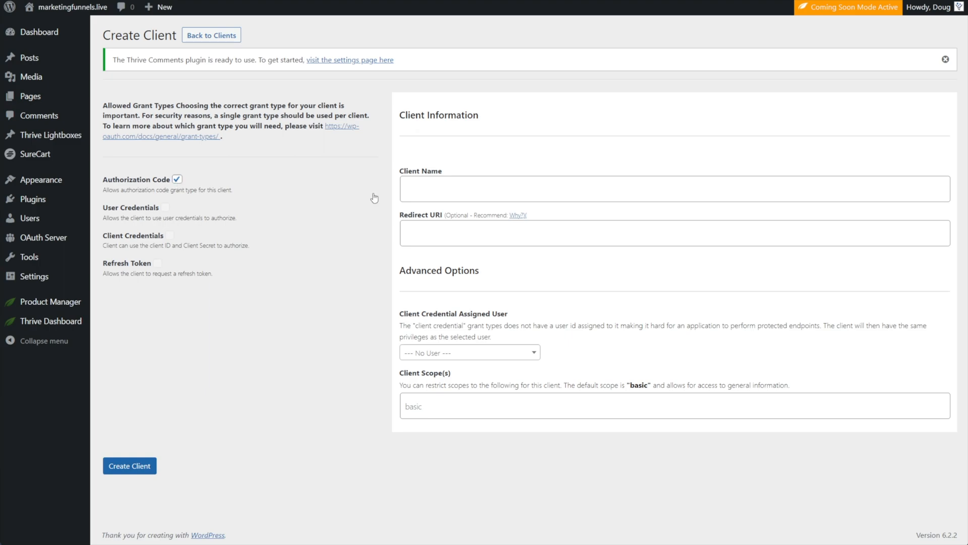
pyautogui.moveTo(373, 198)
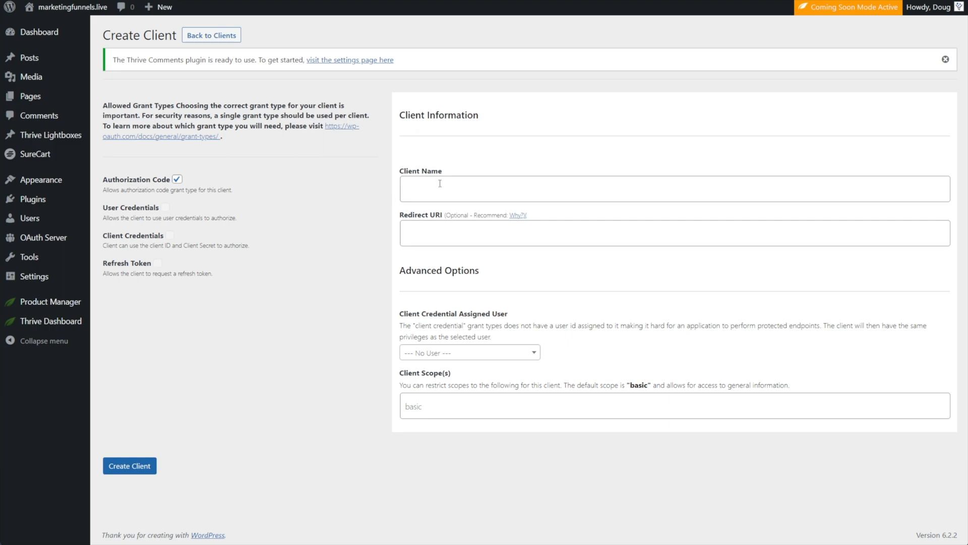
pyautogui.write('Circle')
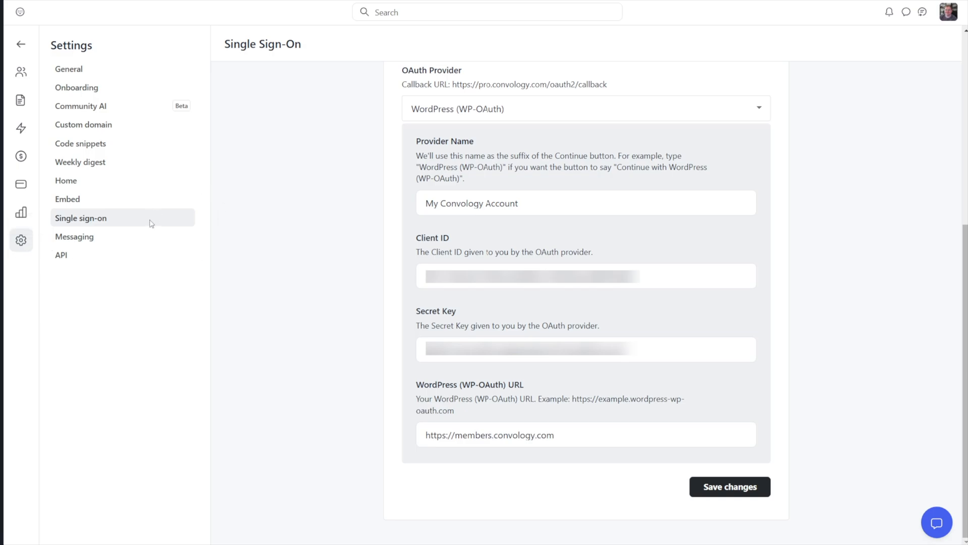
pyautogui.moveTo(136, 226)
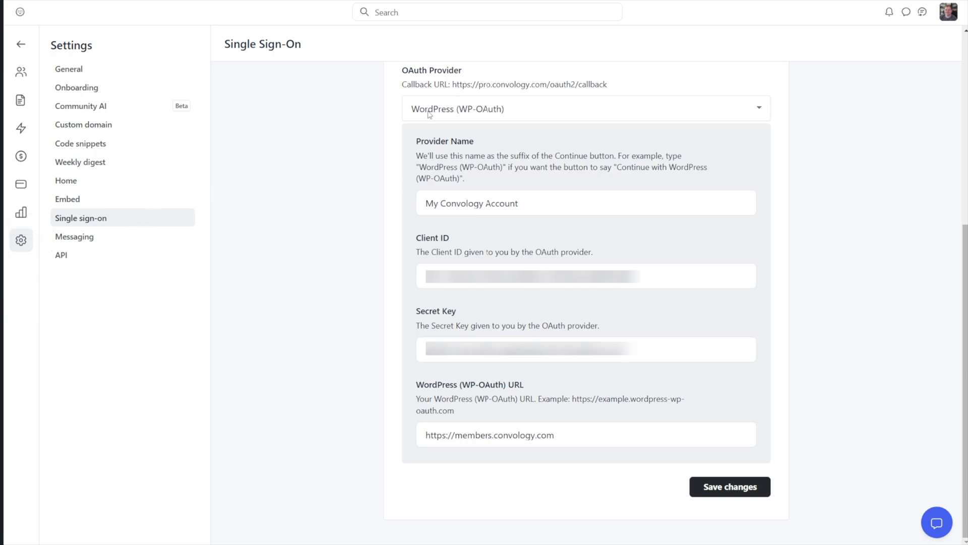
pyautogui.moveTo(497, 116)
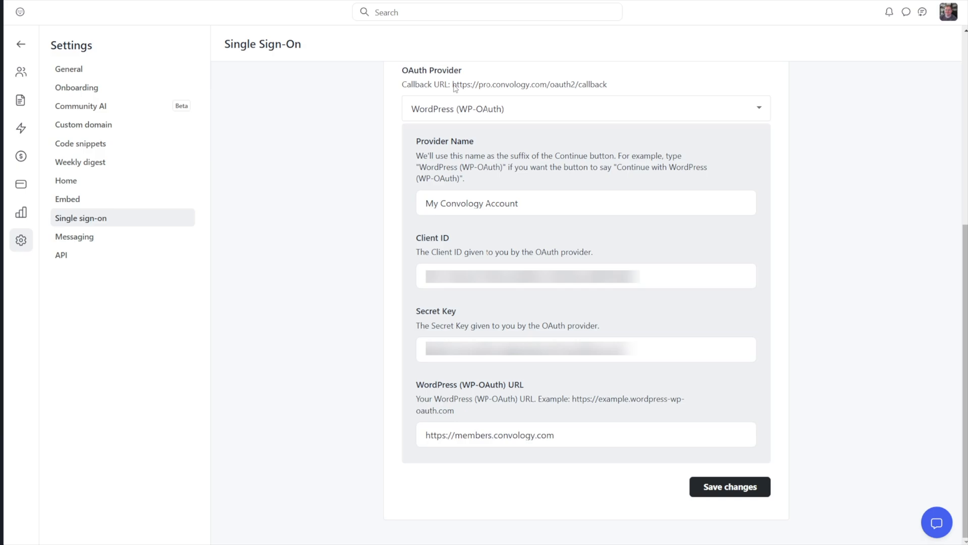
pyautogui.moveTo(505, 93)
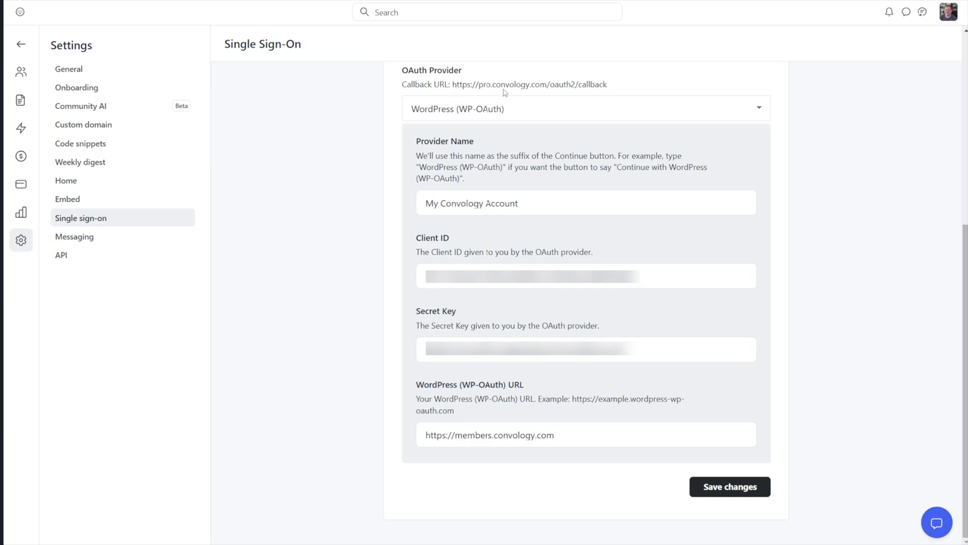
pyautogui.moveTo(600, 88)
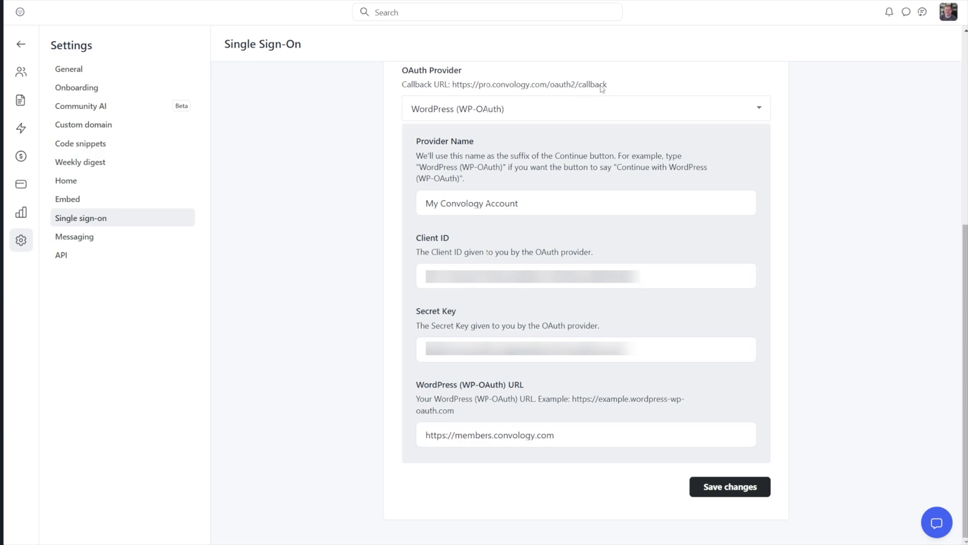
pyautogui.moveTo(588, 91)
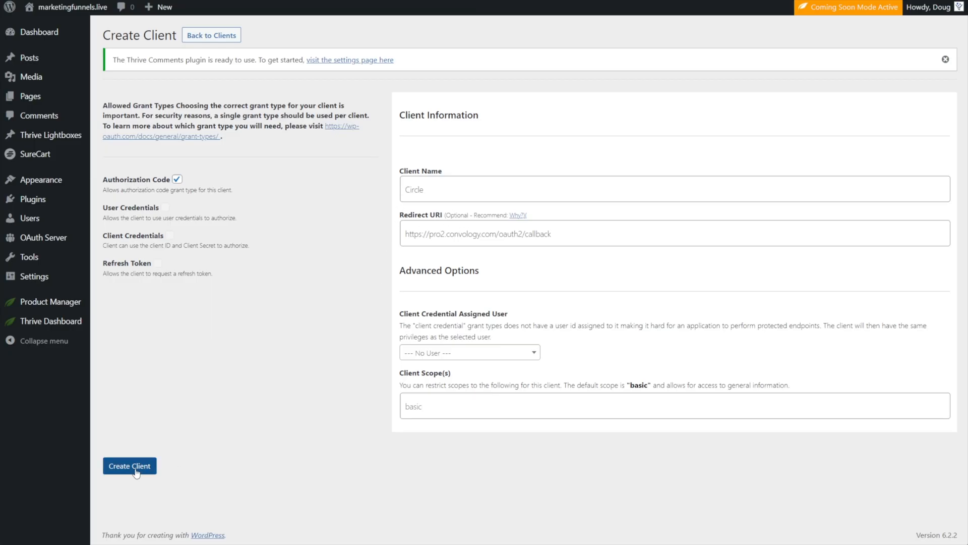
# Create the Circle client, generating its client ID and client secret
pyautogui.click(131, 466)
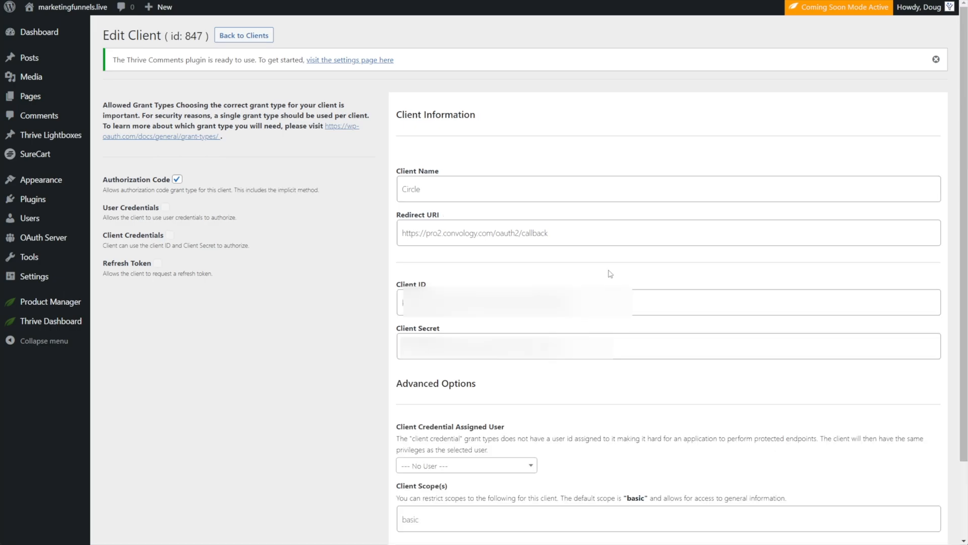
pyautogui.moveTo(329, 299)
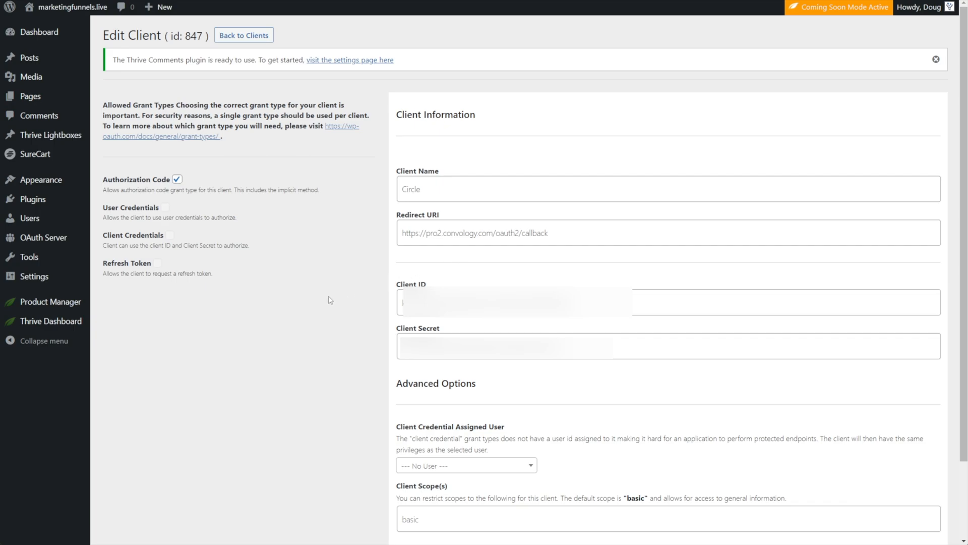
pyautogui.moveTo(369, 342)
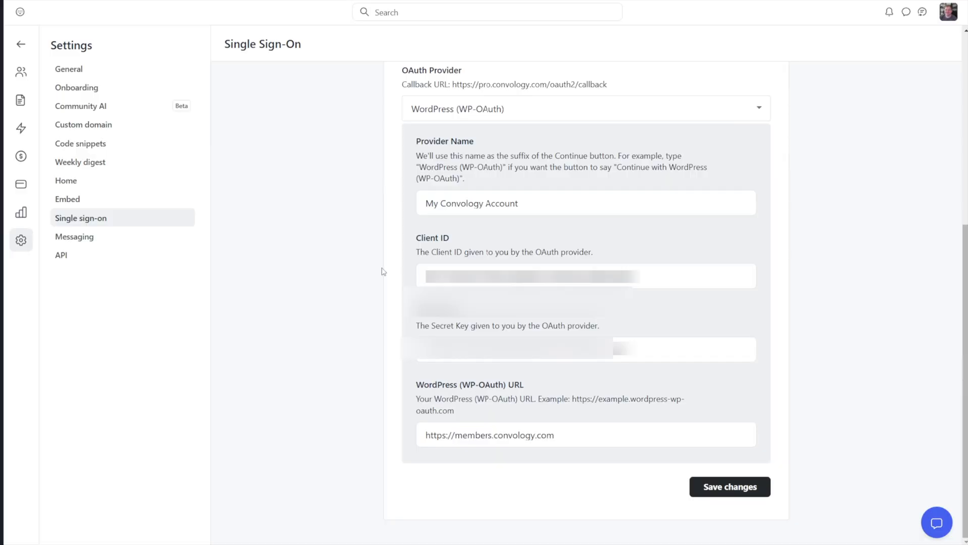
pyautogui.moveTo(387, 308)
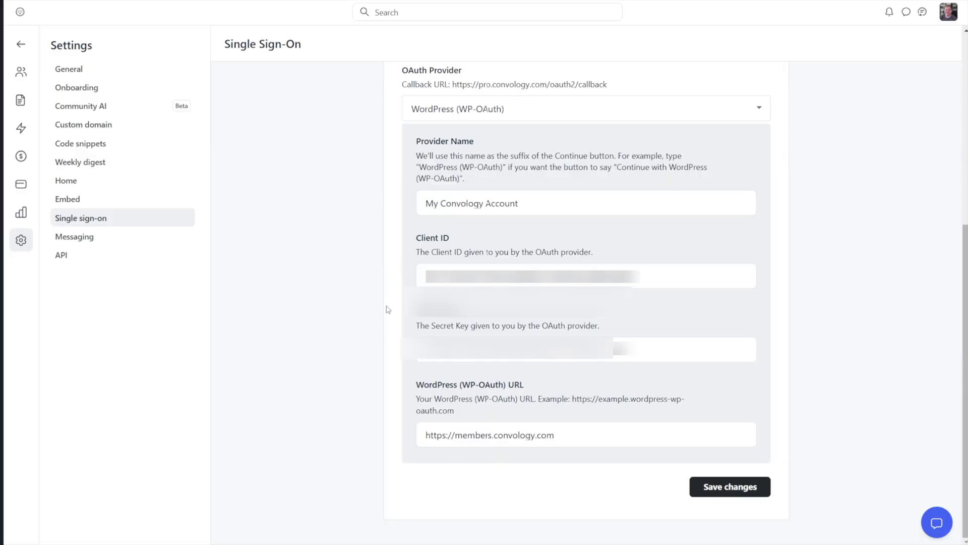
pyautogui.moveTo(403, 362)
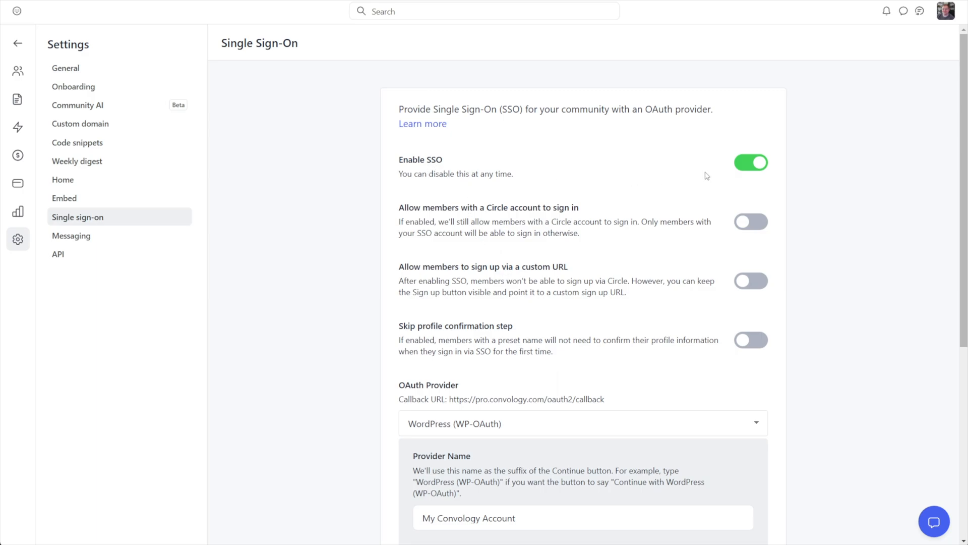
pyautogui.moveTo(701, 203)
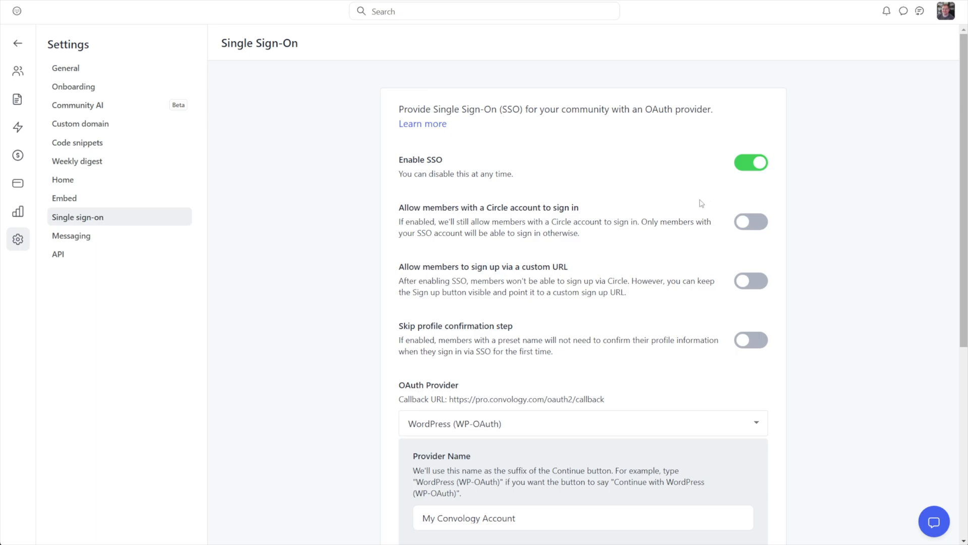
pyautogui.moveTo(564, 202)
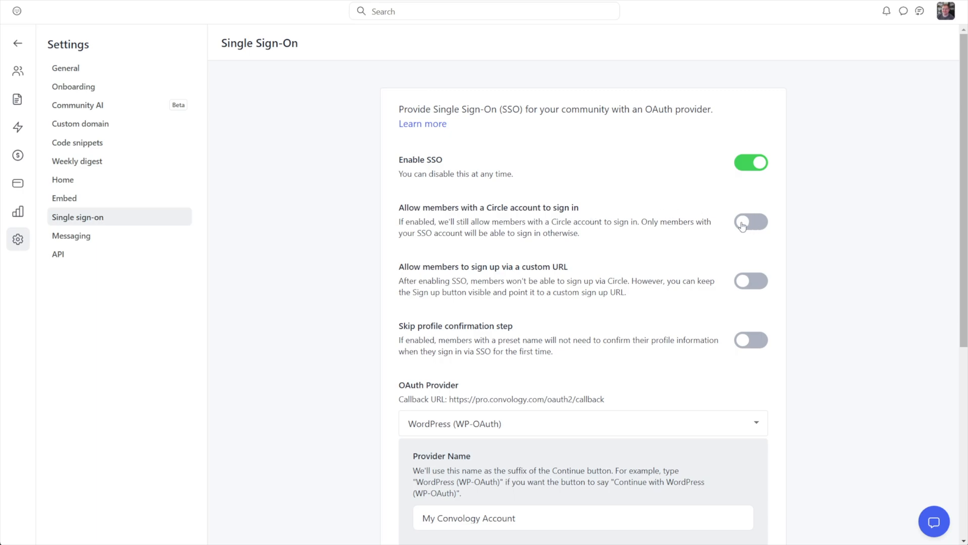
pyautogui.moveTo(426, 213)
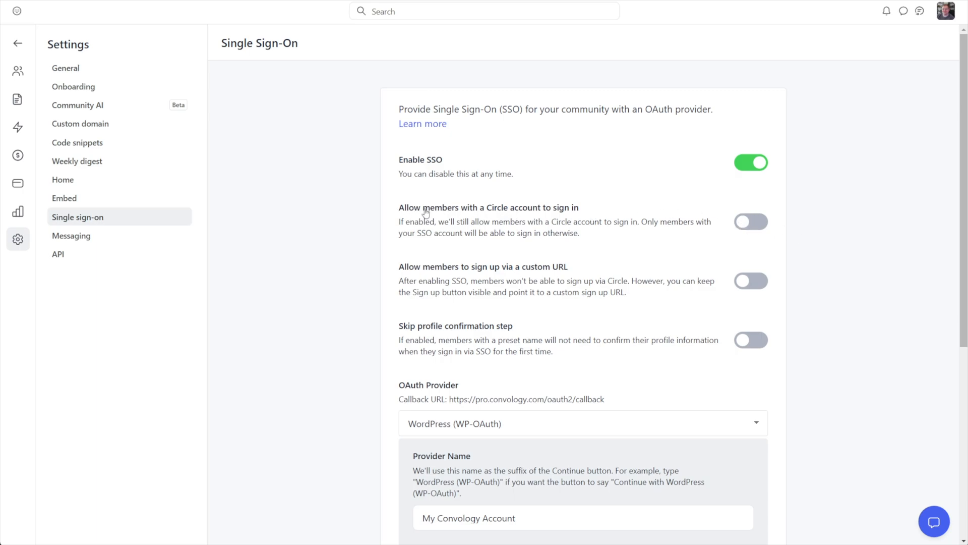
pyautogui.moveTo(601, 210)
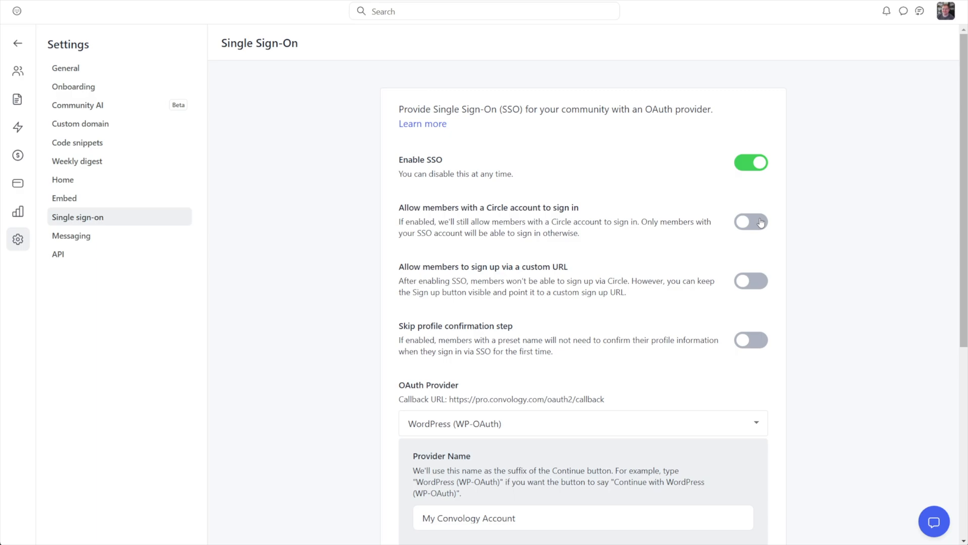
pyautogui.moveTo(734, 210)
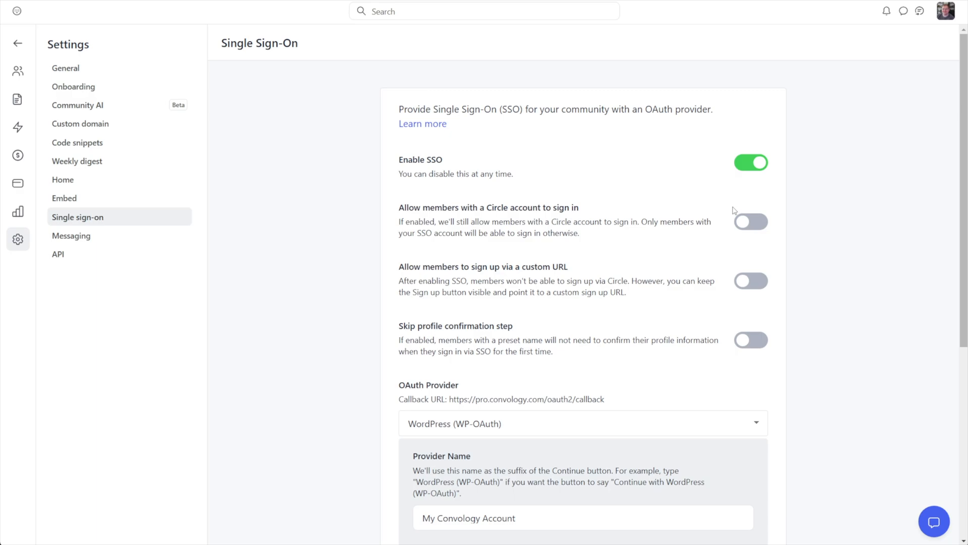
pyautogui.moveTo(764, 236)
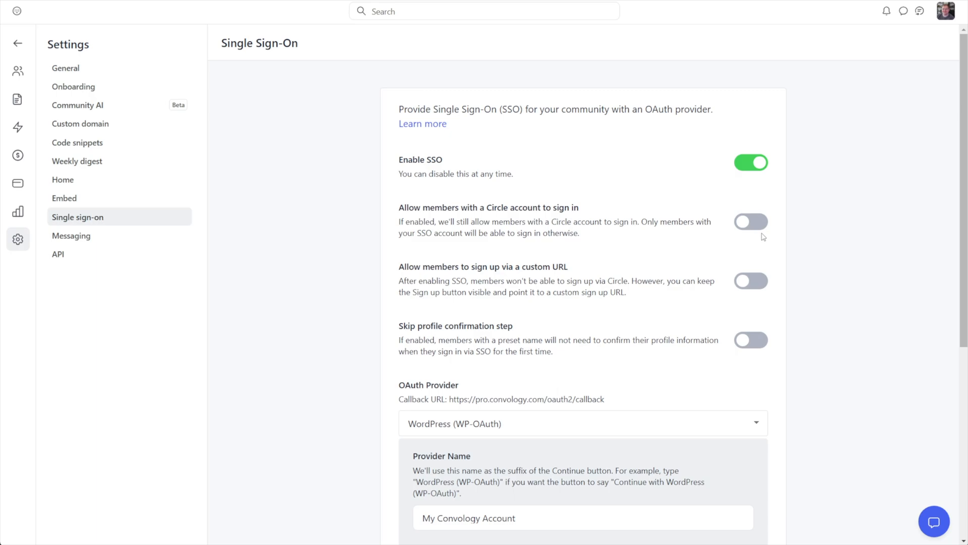
pyautogui.moveTo(685, 224)
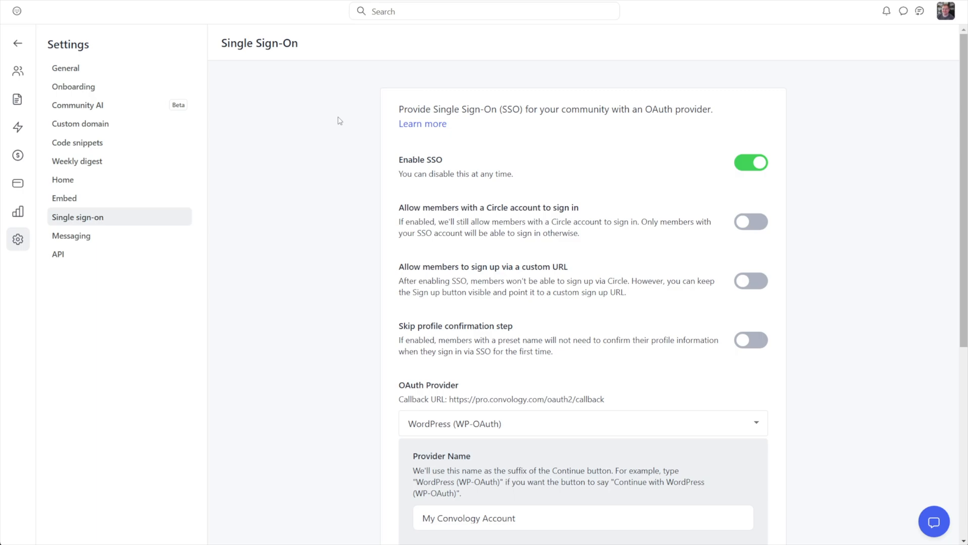
pyautogui.moveTo(620, 184)
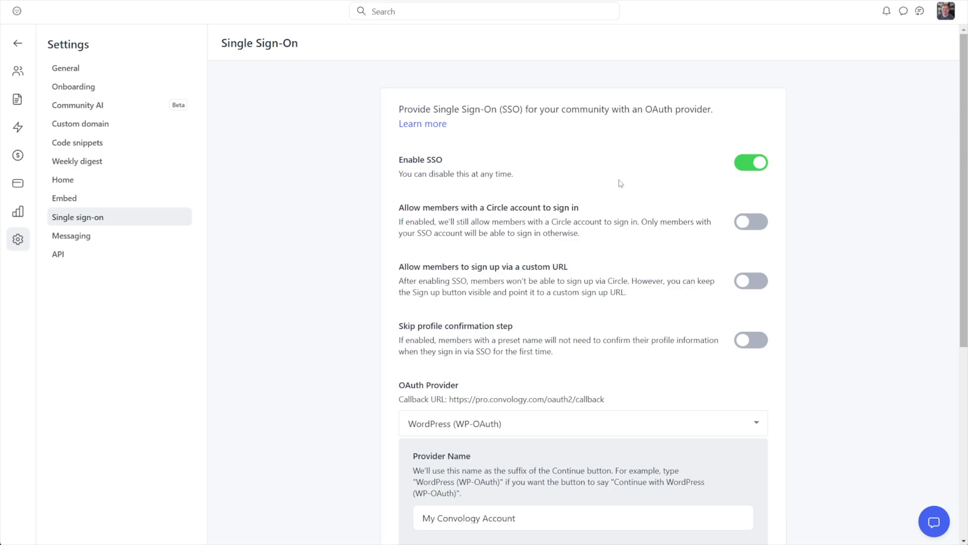
pyautogui.moveTo(613, 193)
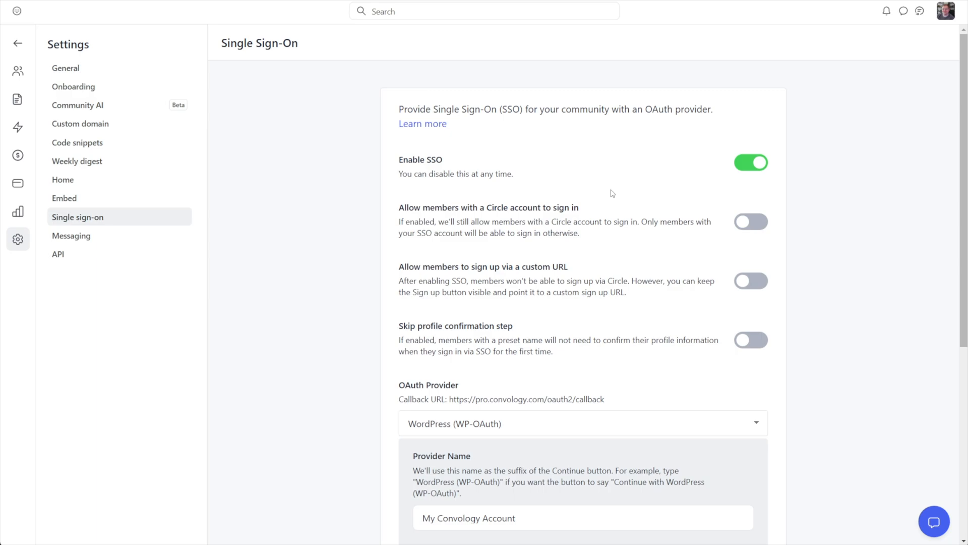
pyautogui.moveTo(691, 211)
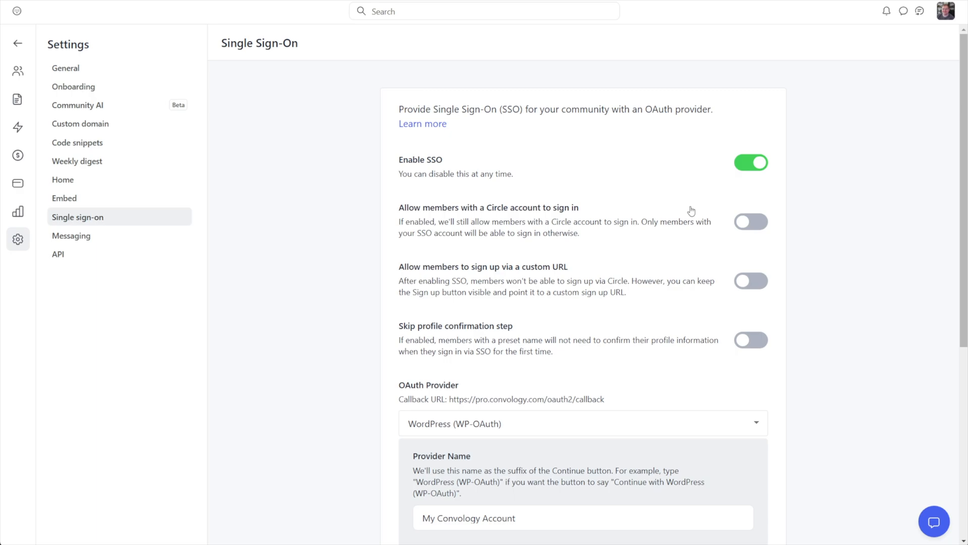
# Scroll down the Circle SSO form showing the WordPress (WP-OAuth) provider details
pyautogui.scroll(-3)
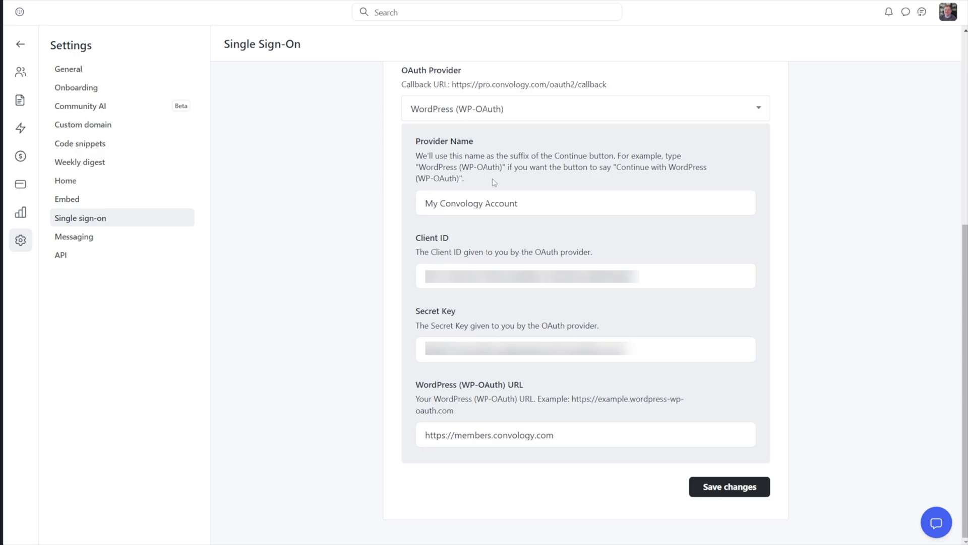
pyautogui.moveTo(465, 206)
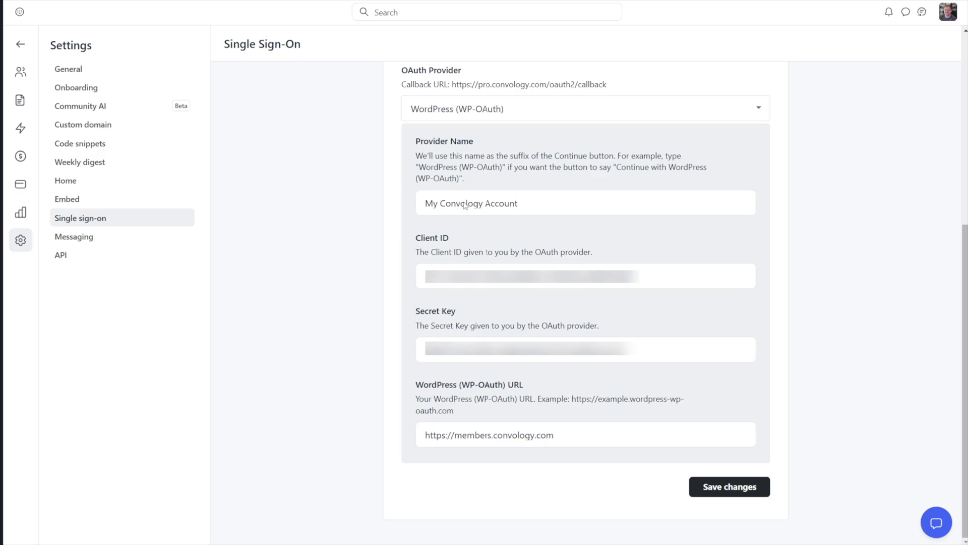
pyautogui.moveTo(465, 201)
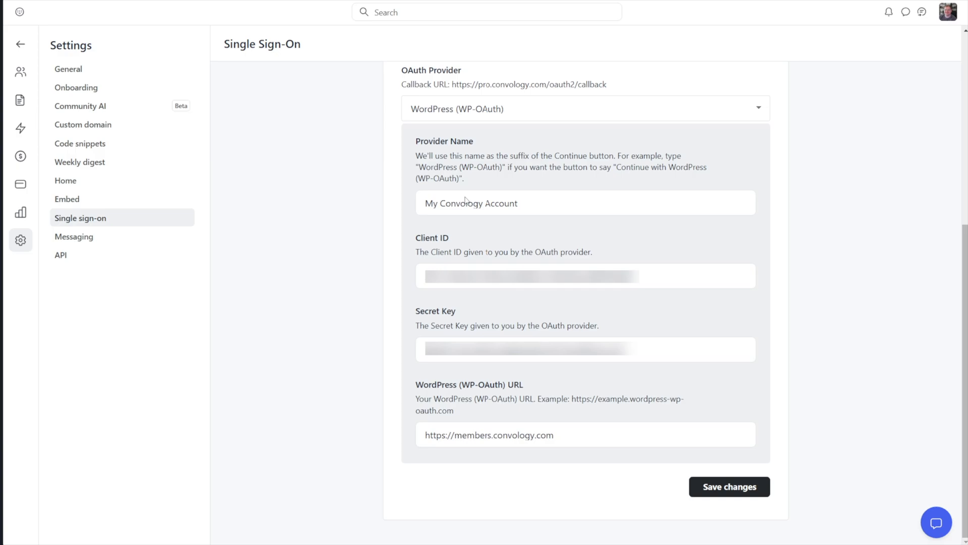
pyautogui.moveTo(434, 320)
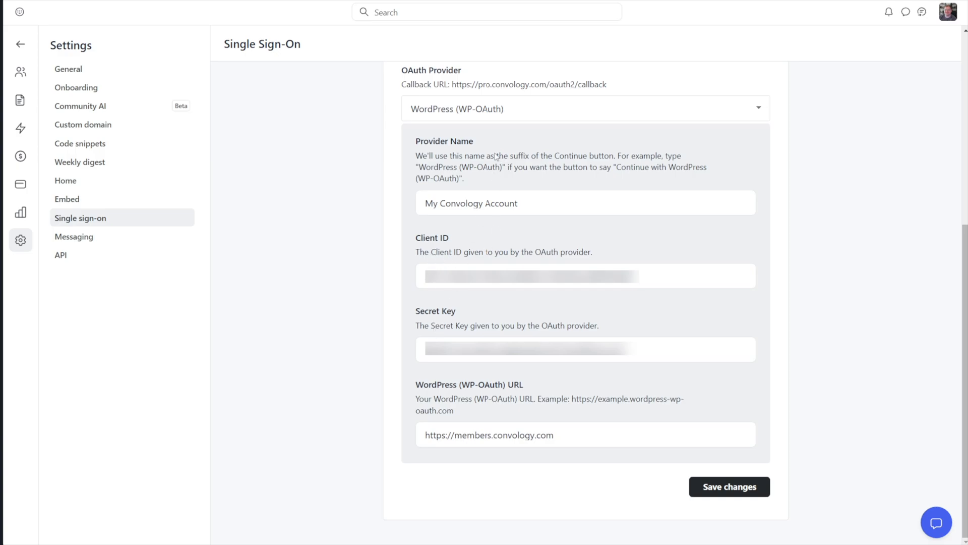
pyautogui.moveTo(465, 206)
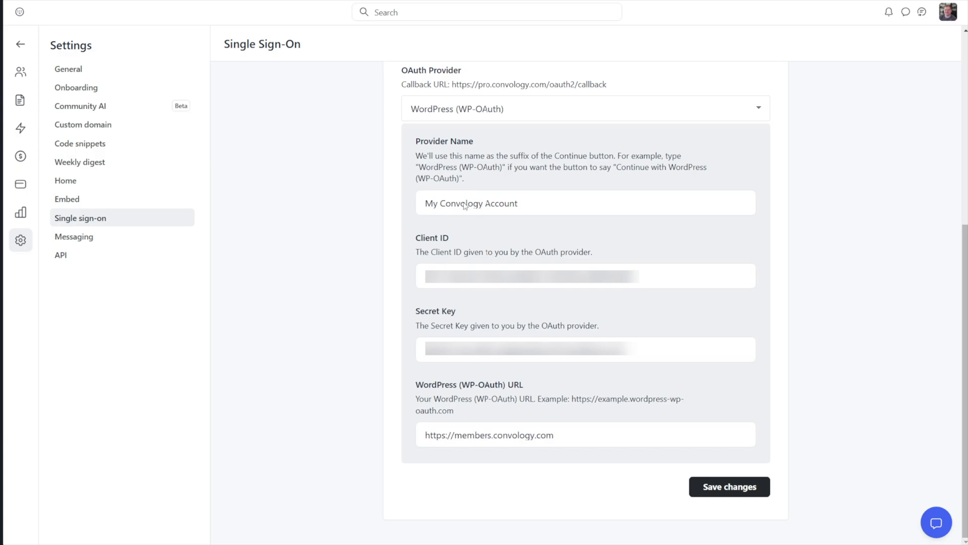
pyautogui.moveTo(465, 207)
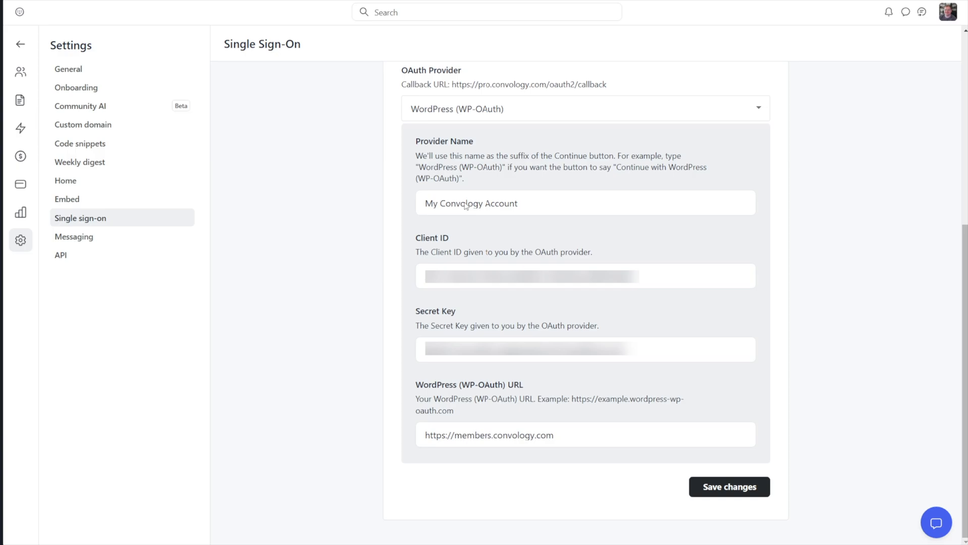
pyautogui.moveTo(416, 369)
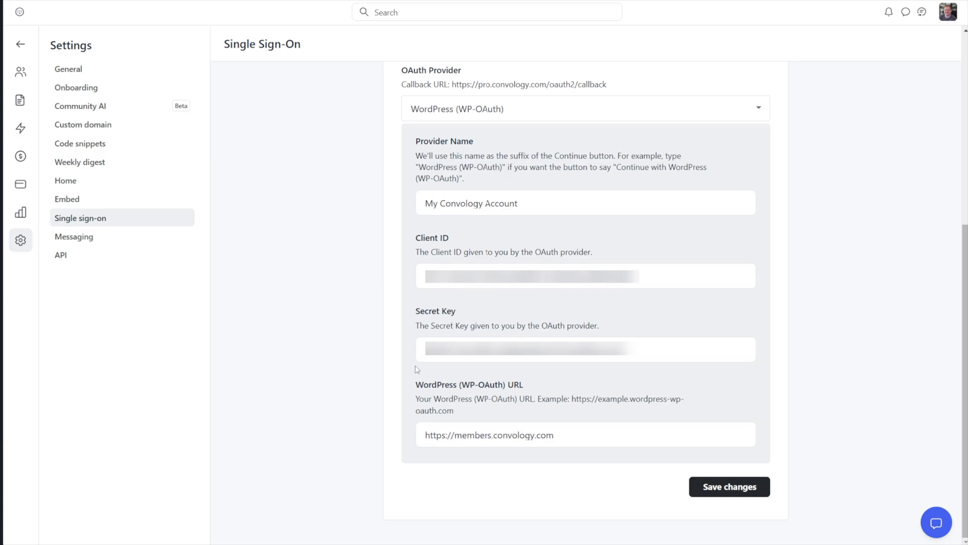
pyautogui.moveTo(444, 390)
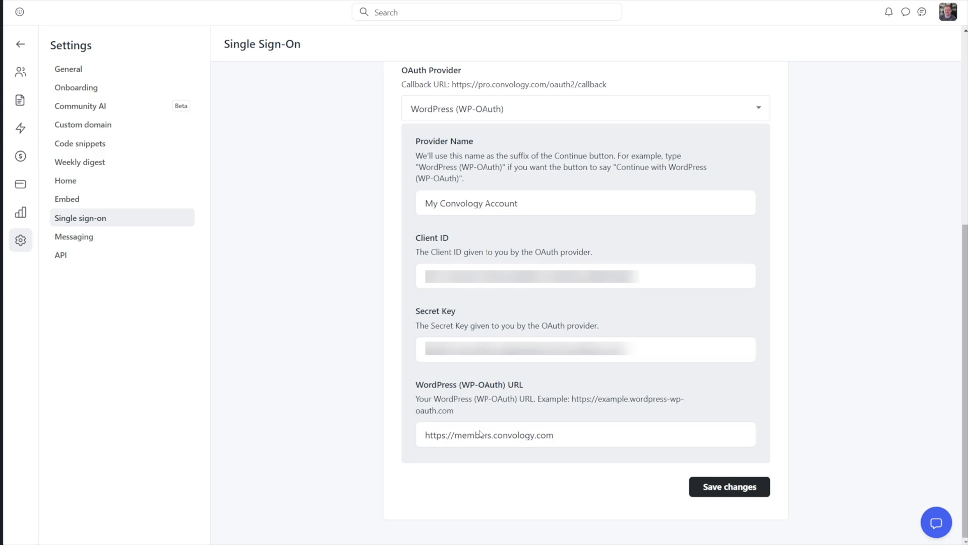
pyautogui.moveTo(444, 442)
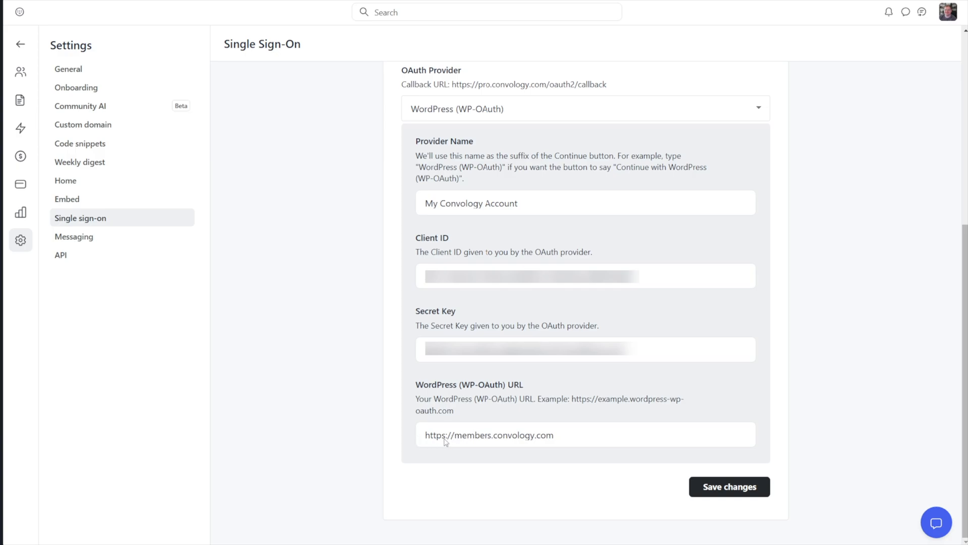
pyautogui.moveTo(471, 446)
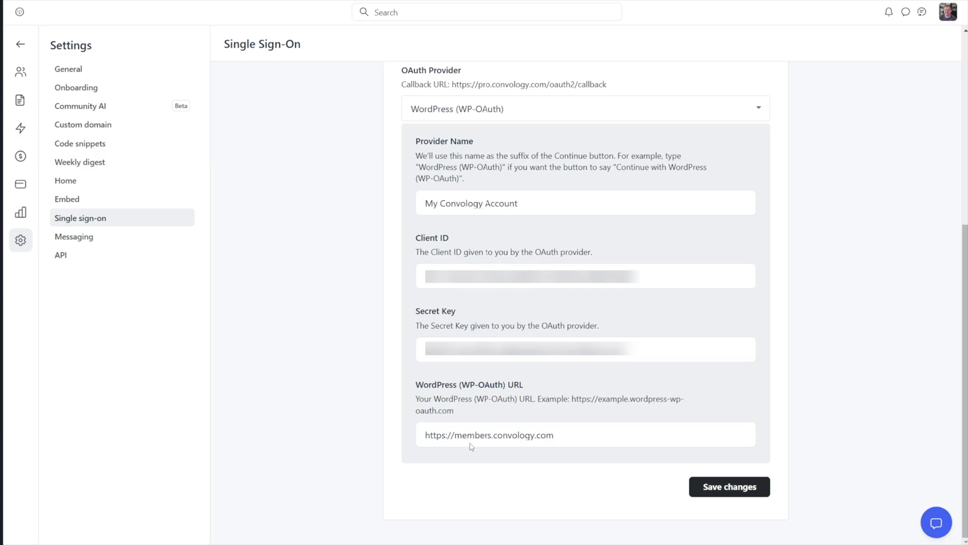
pyautogui.moveTo(606, 331)
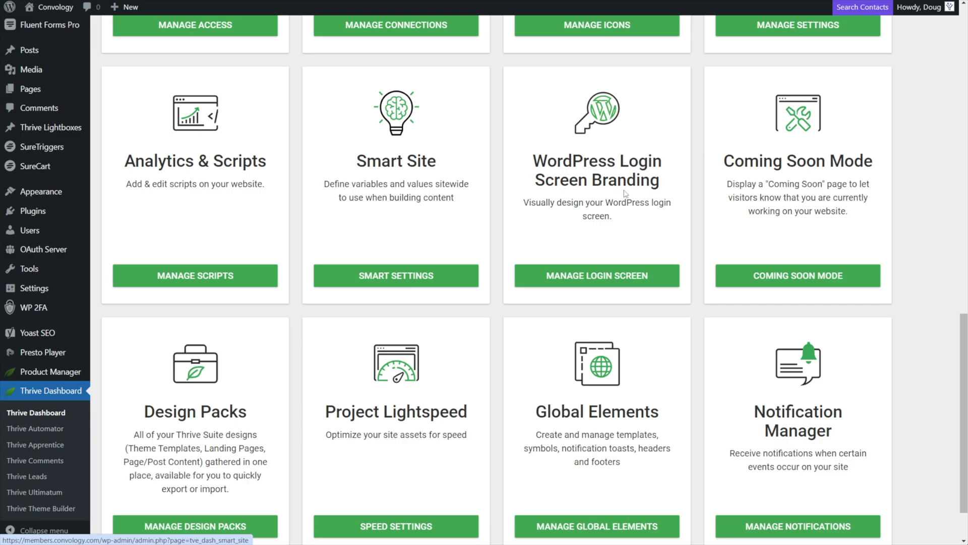
# Open Manage Login Screen from the WordPress Login Screen Branding card
pyautogui.doubleClick(597, 170)
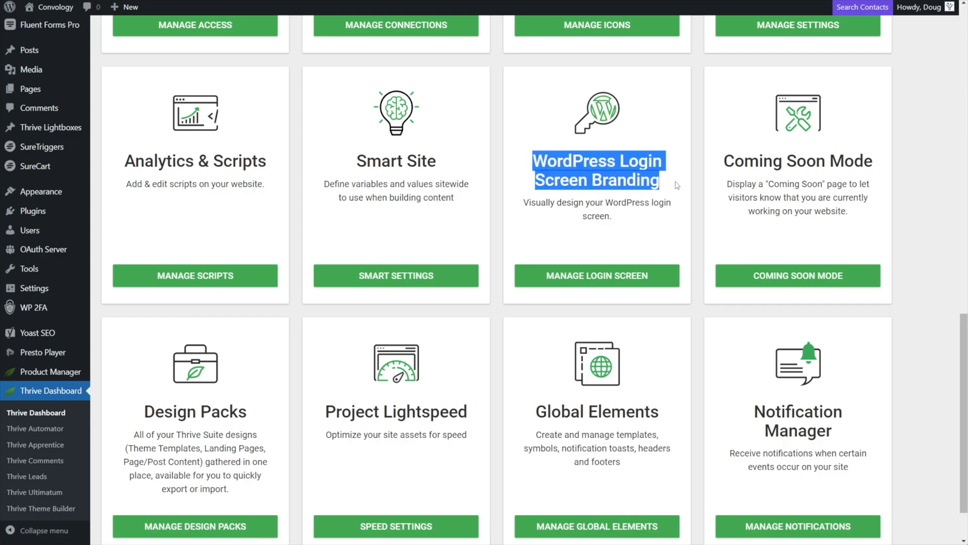
pyautogui.moveTo(582, 233)
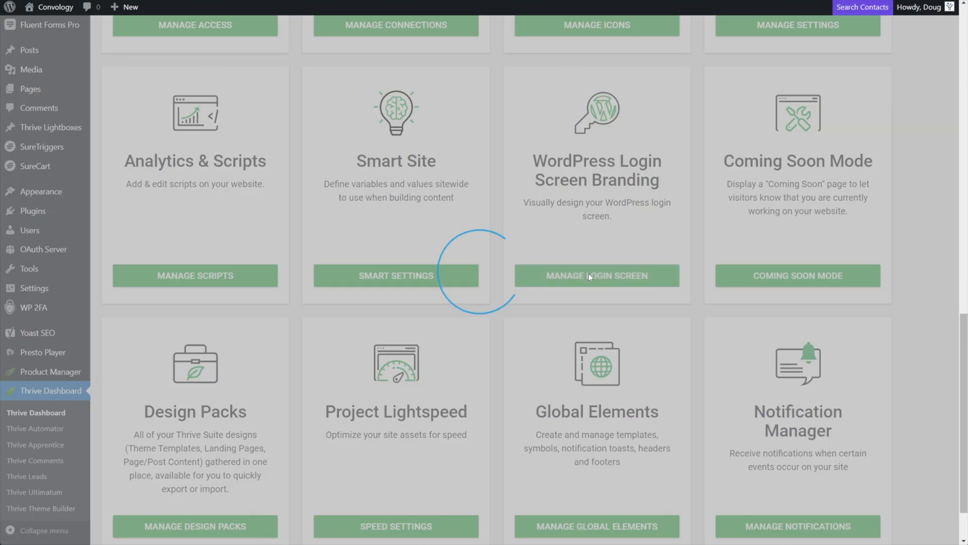
pyautogui.click(596, 275)
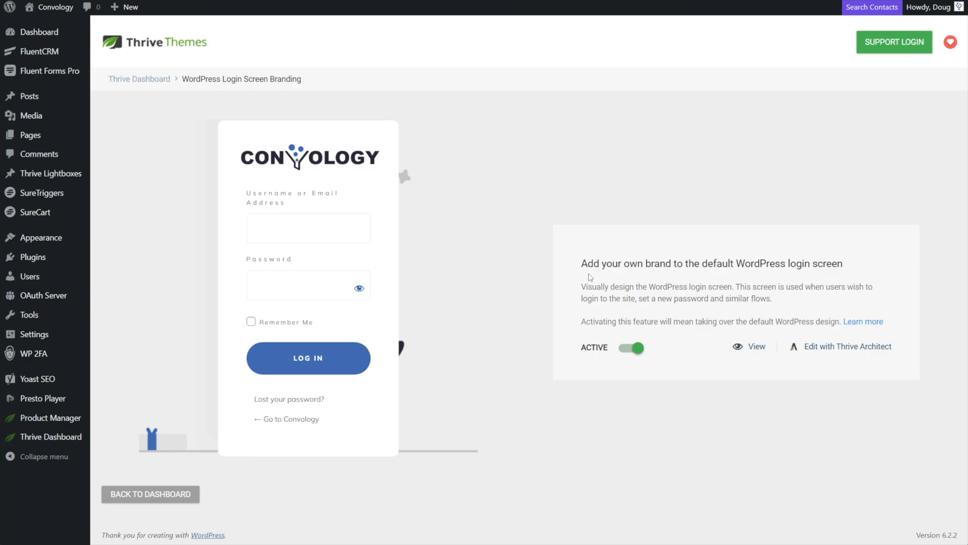
pyautogui.moveTo(553, 243)
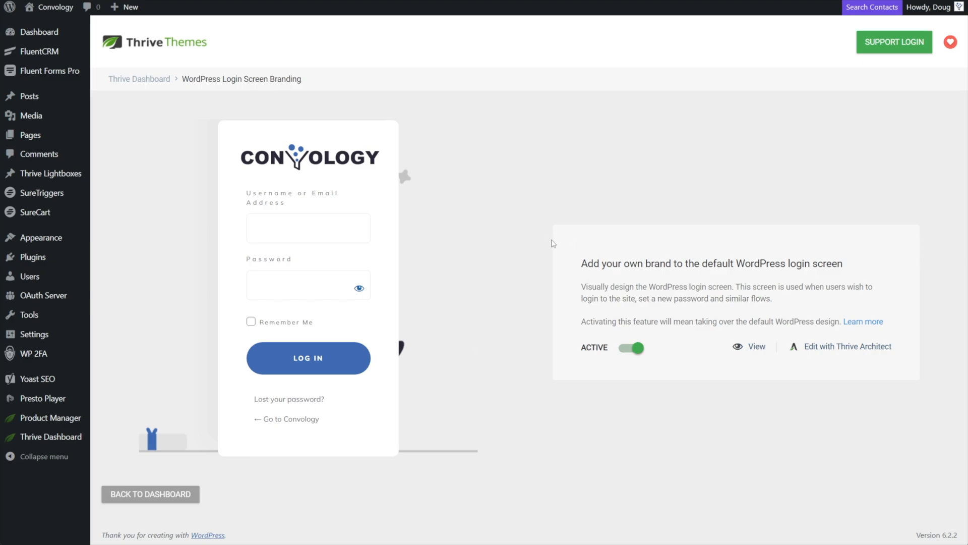
pyautogui.moveTo(387, 296)
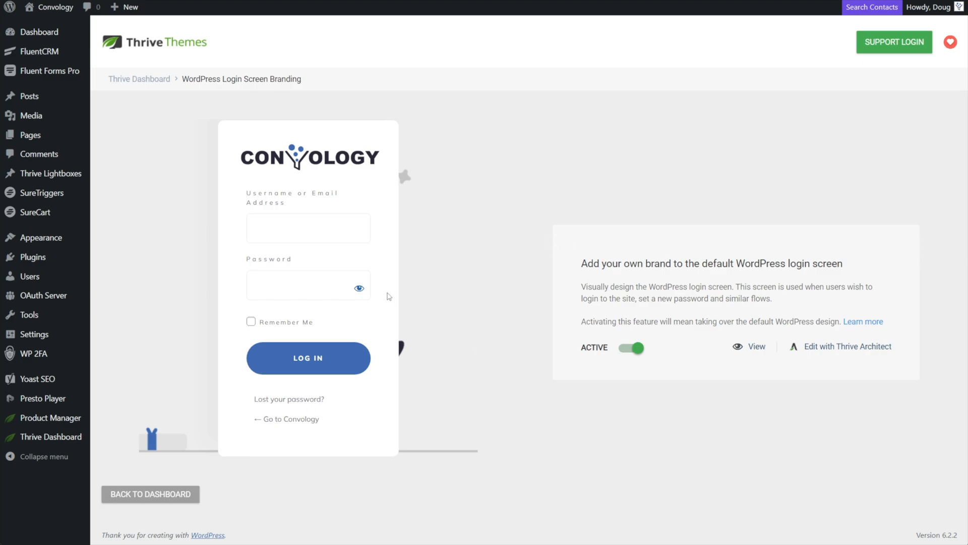
pyautogui.moveTo(452, 303)
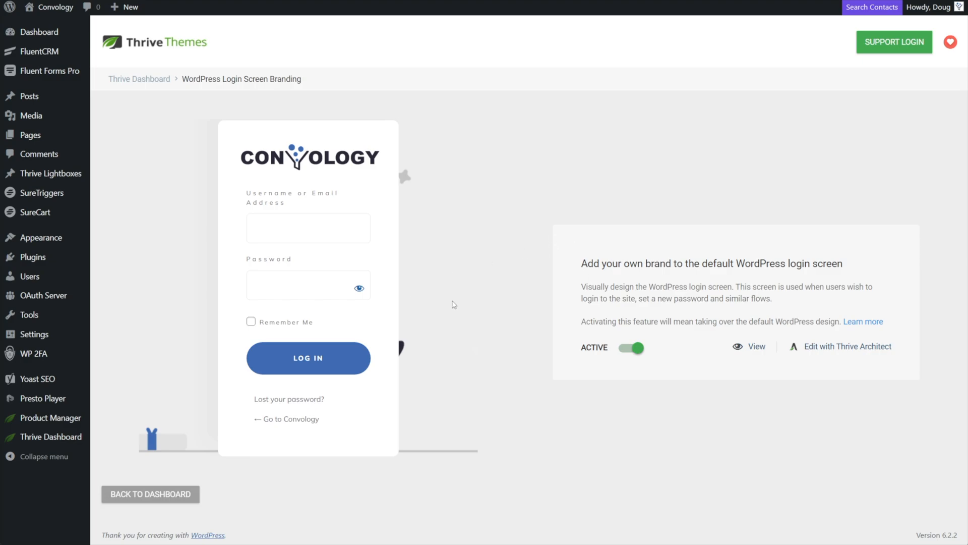
pyautogui.moveTo(456, 308)
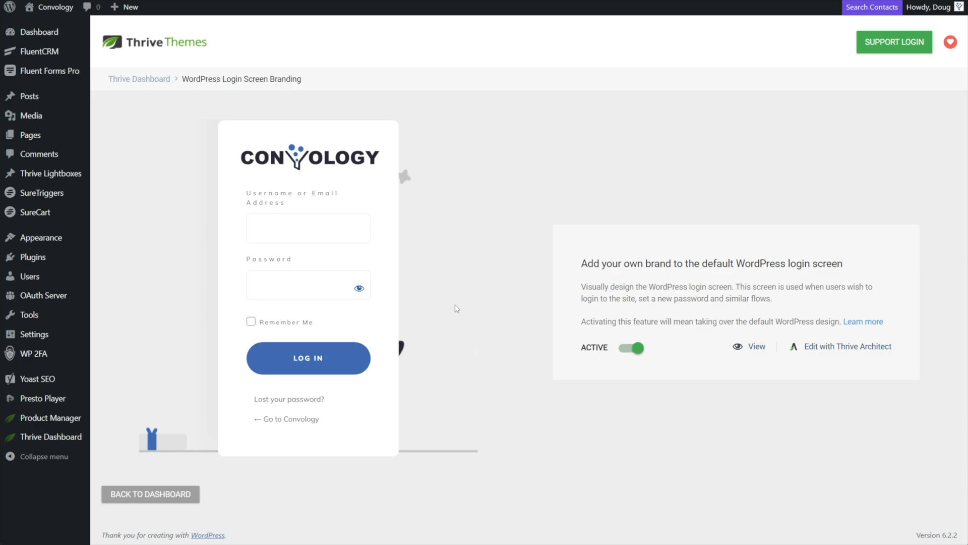
pyautogui.moveTo(467, 312)
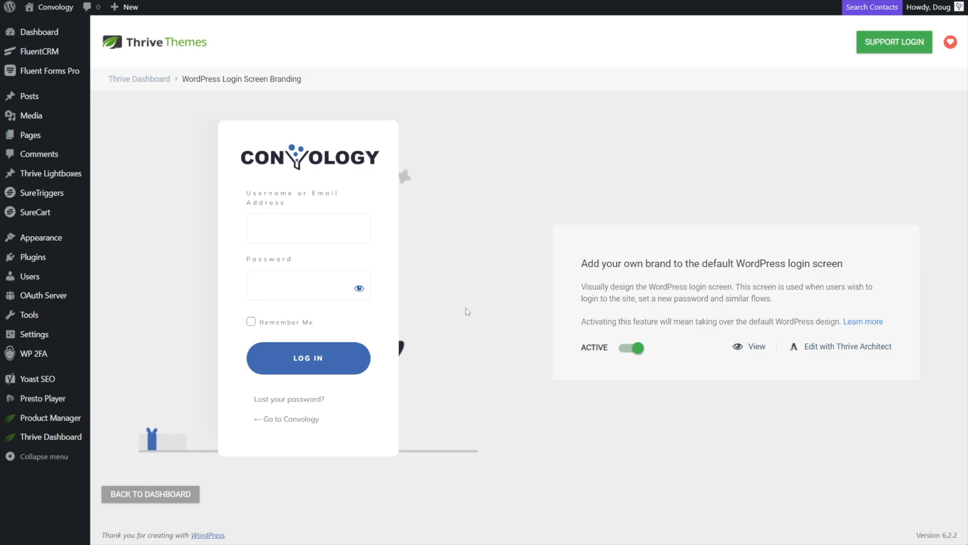
pyautogui.moveTo(36, 296)
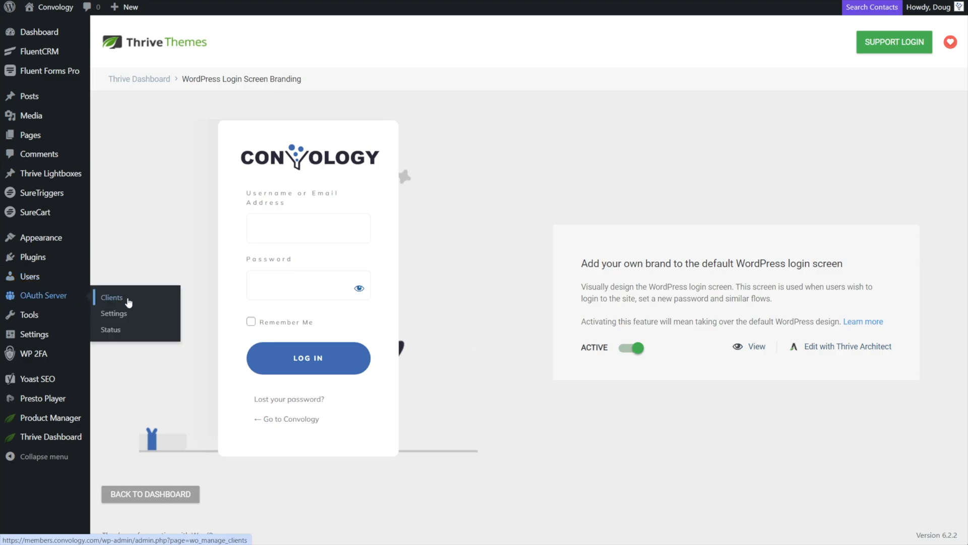
pyautogui.moveTo(152, 247)
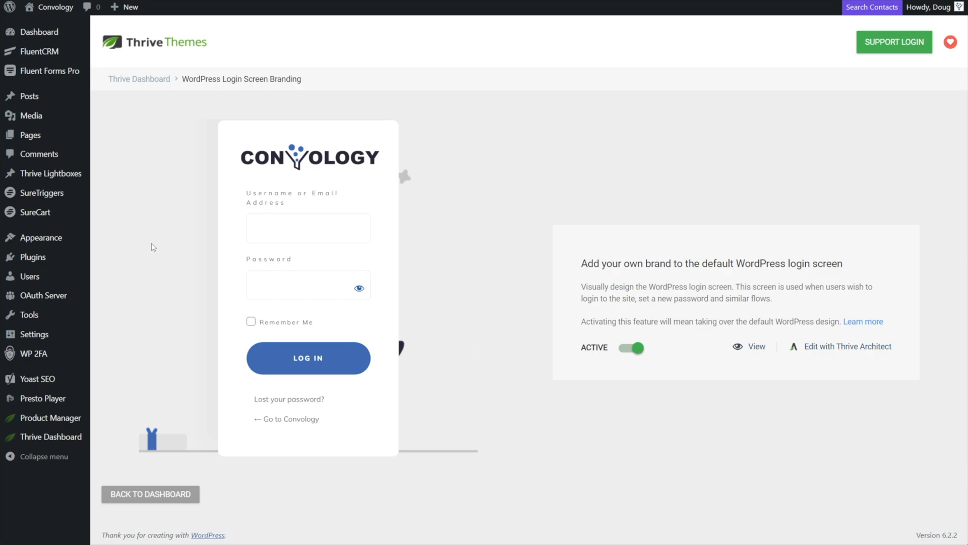
pyautogui.moveTo(467, 248)
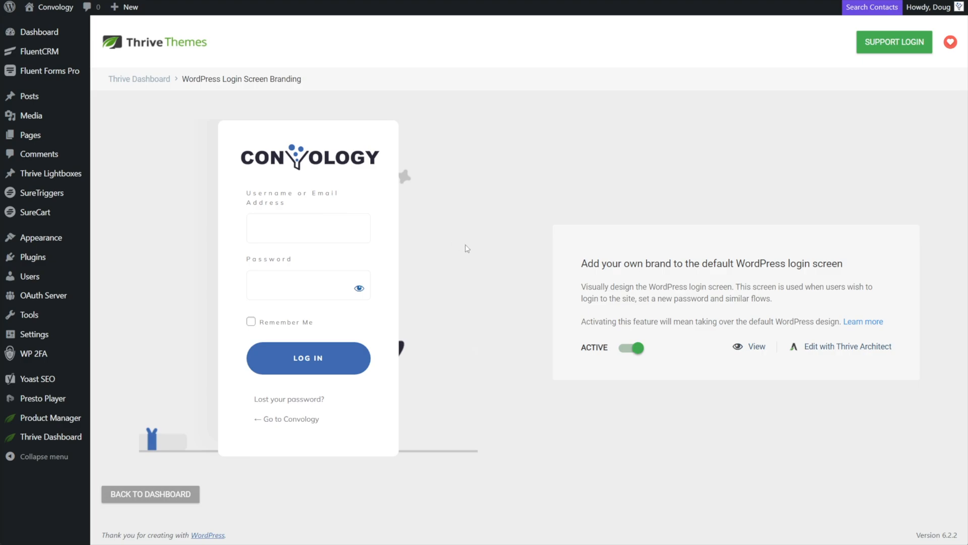
pyautogui.moveTo(775, 351)
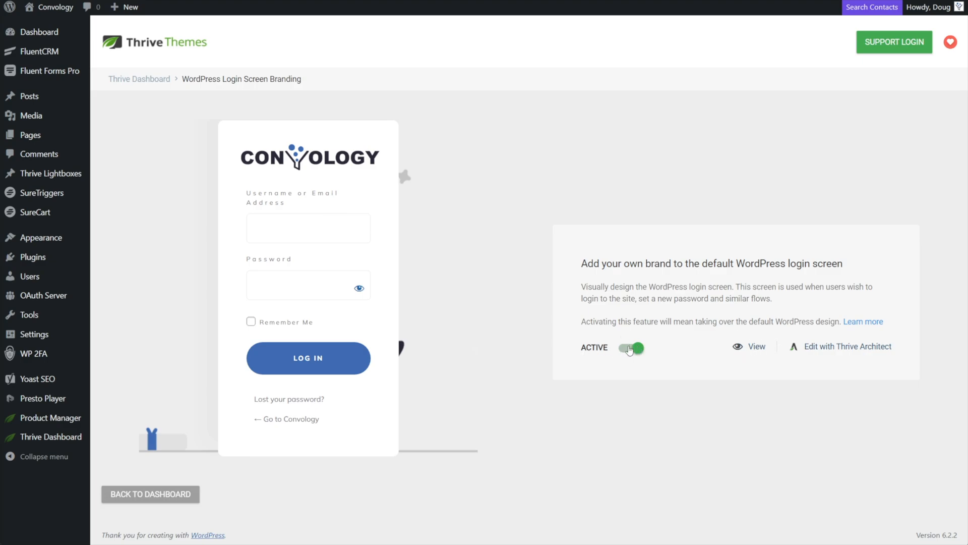
# Confirm the Convology login screen branding is active and ready for editing
pyautogui.click(847, 346)
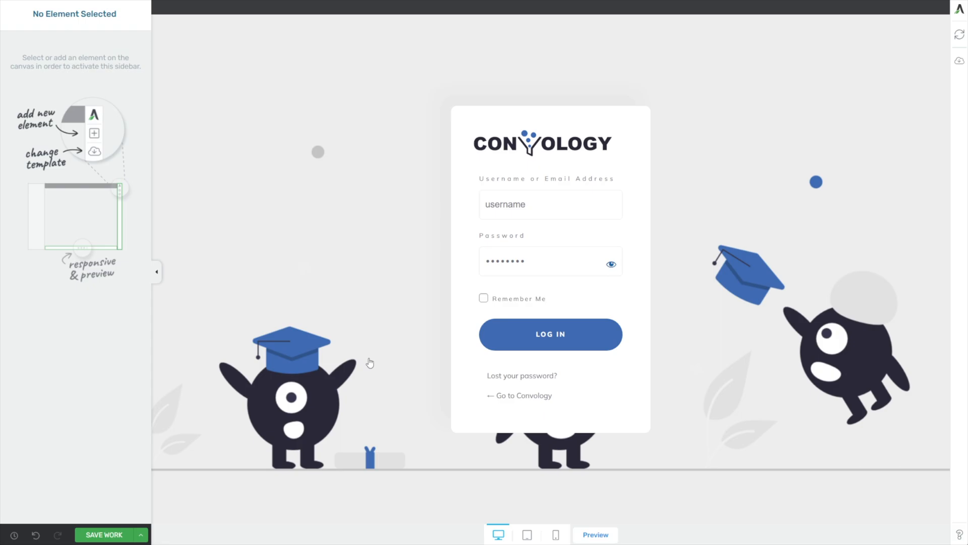
# Open the Convology login screen template in the Thrive Architect editor
pyautogui.click(594, 534)
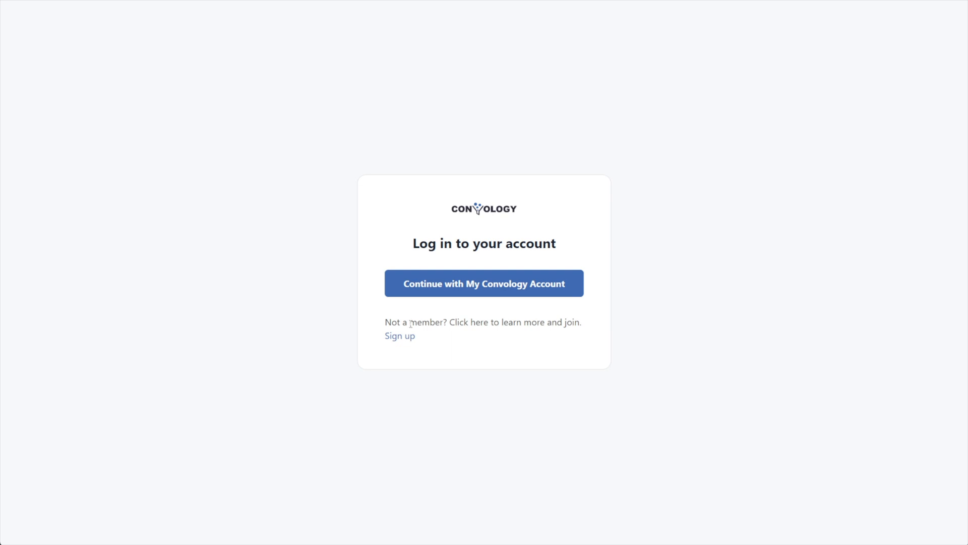
pyautogui.moveTo(653, 285)
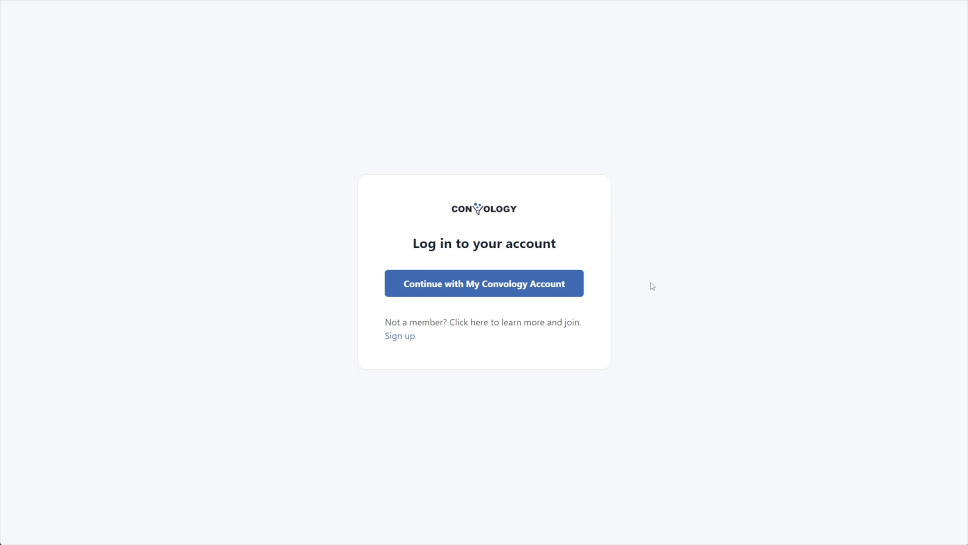
pyautogui.moveTo(626, 228)
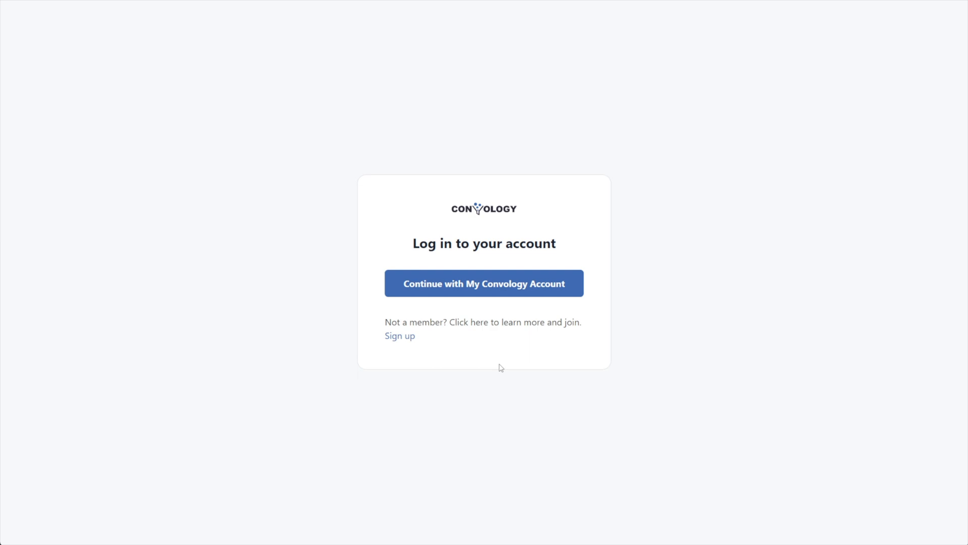
pyautogui.moveTo(607, 282)
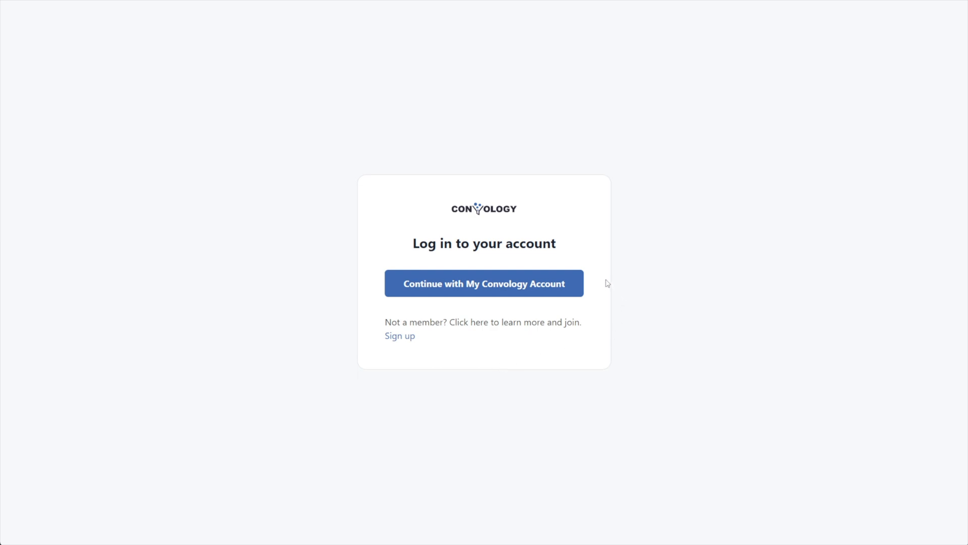
# Sign in to the Circle community via Continue with My Convology Account
pyautogui.click(483, 283)
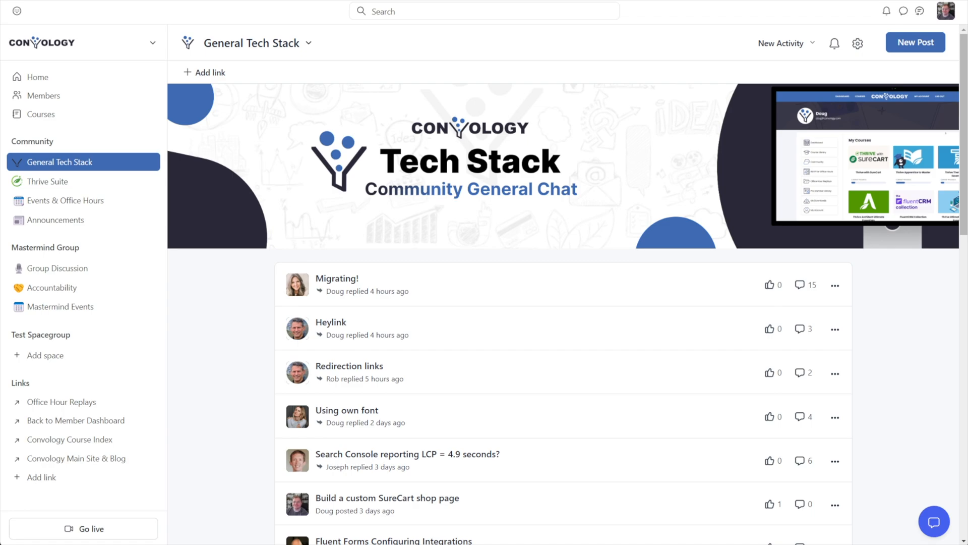
# Sign out of the Circle community from the profile avatar menu
pyautogui.click(956, 11)
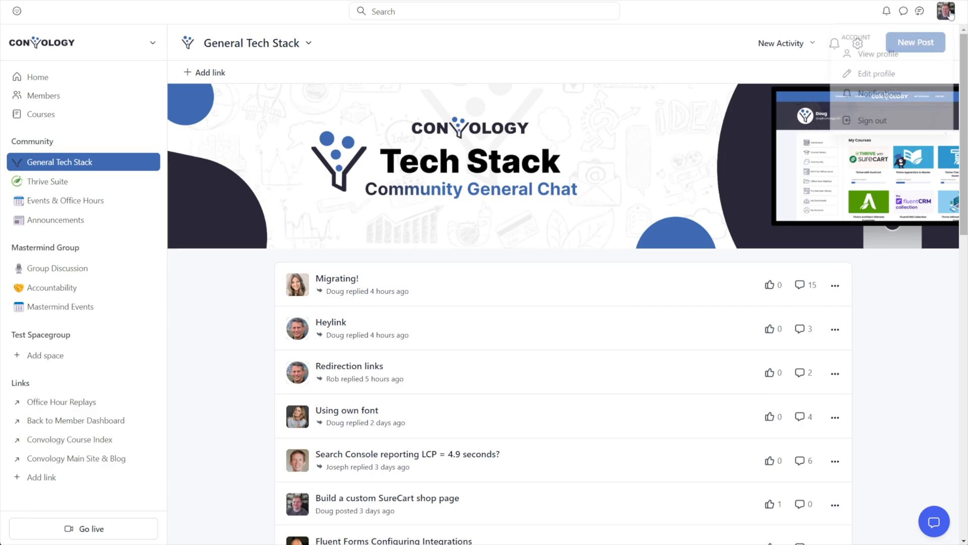
pyautogui.click(874, 120)
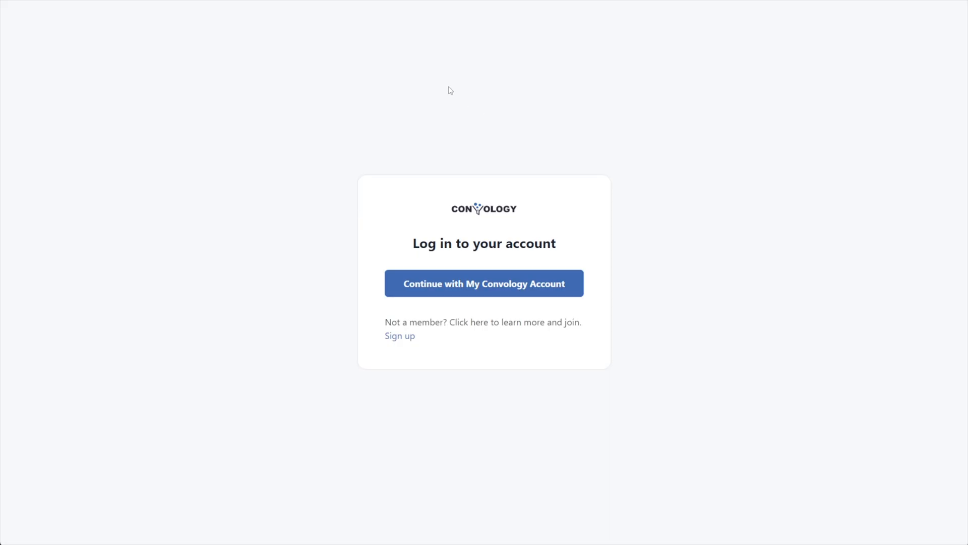
pyautogui.moveTo(293, 31)
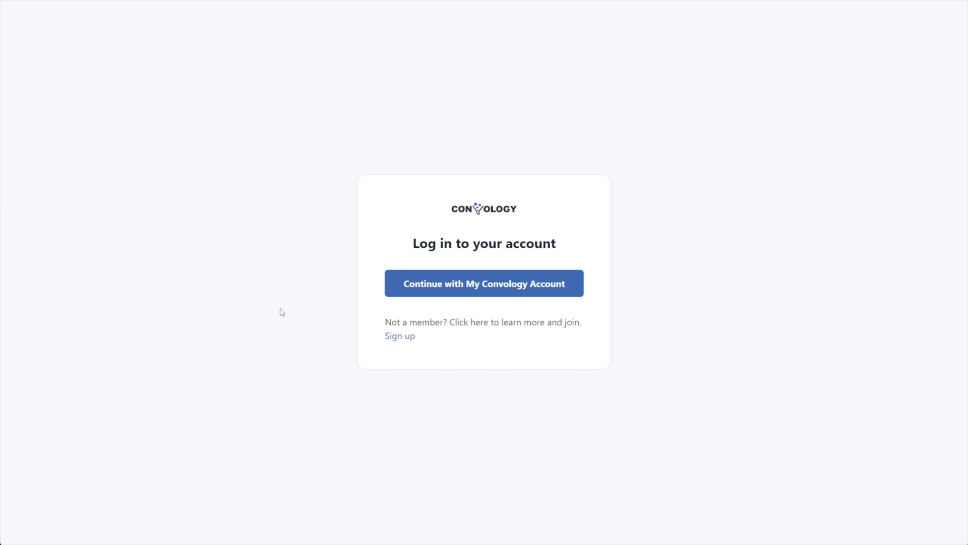
# Continue with My Convology Account in Circle, reaching the Convology-branded WordPress login form
pyautogui.click(484, 282)
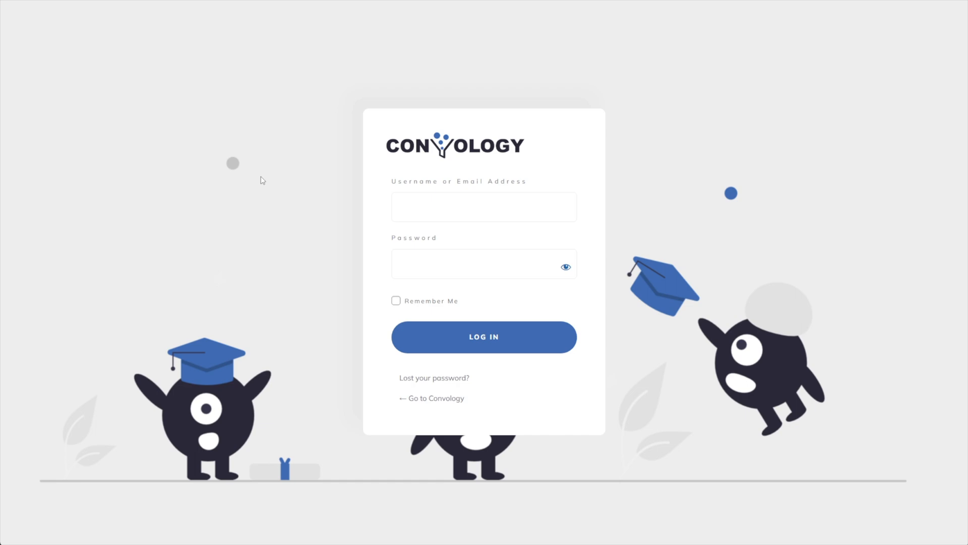